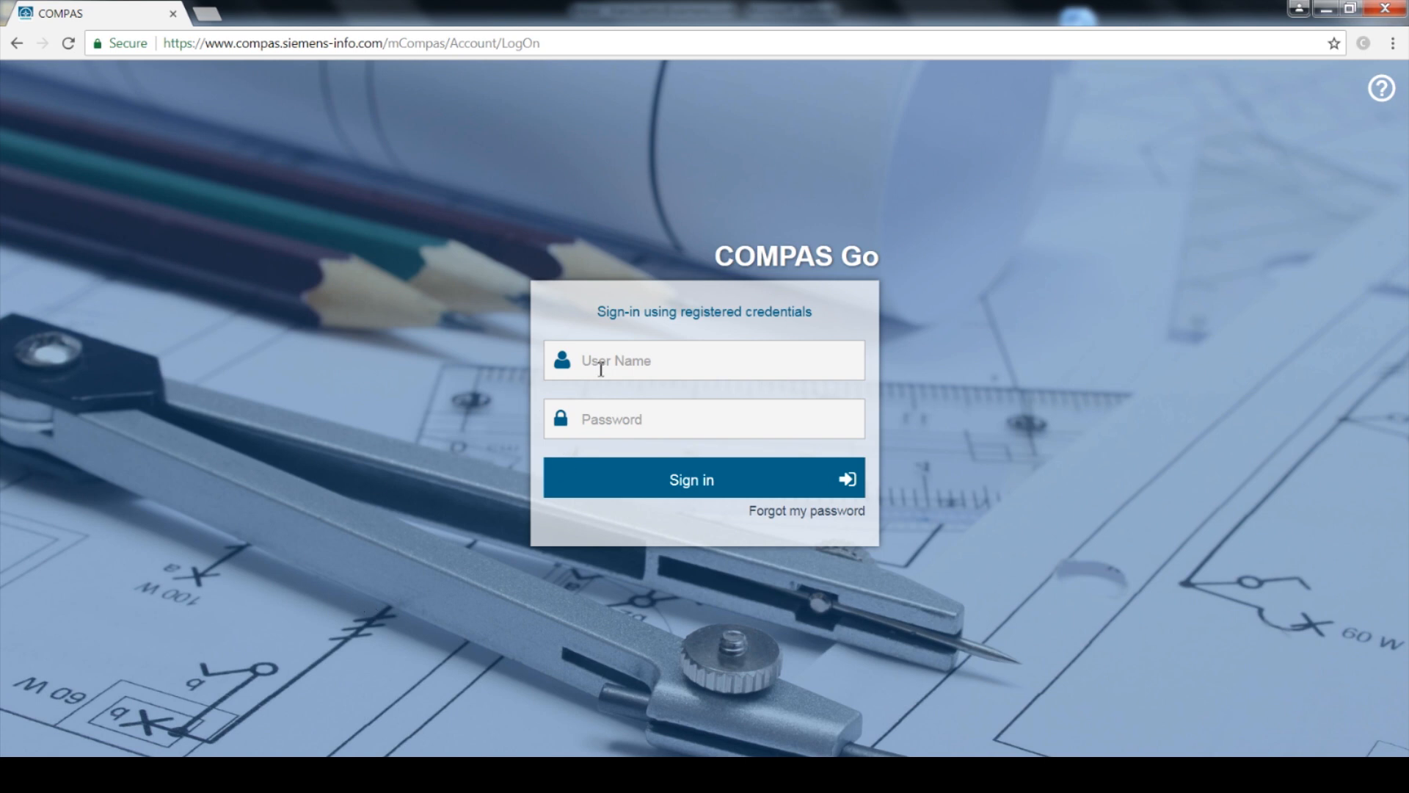
Sign in to COMPAS Go with user name 'ros' and its password.
text(rosrgw)
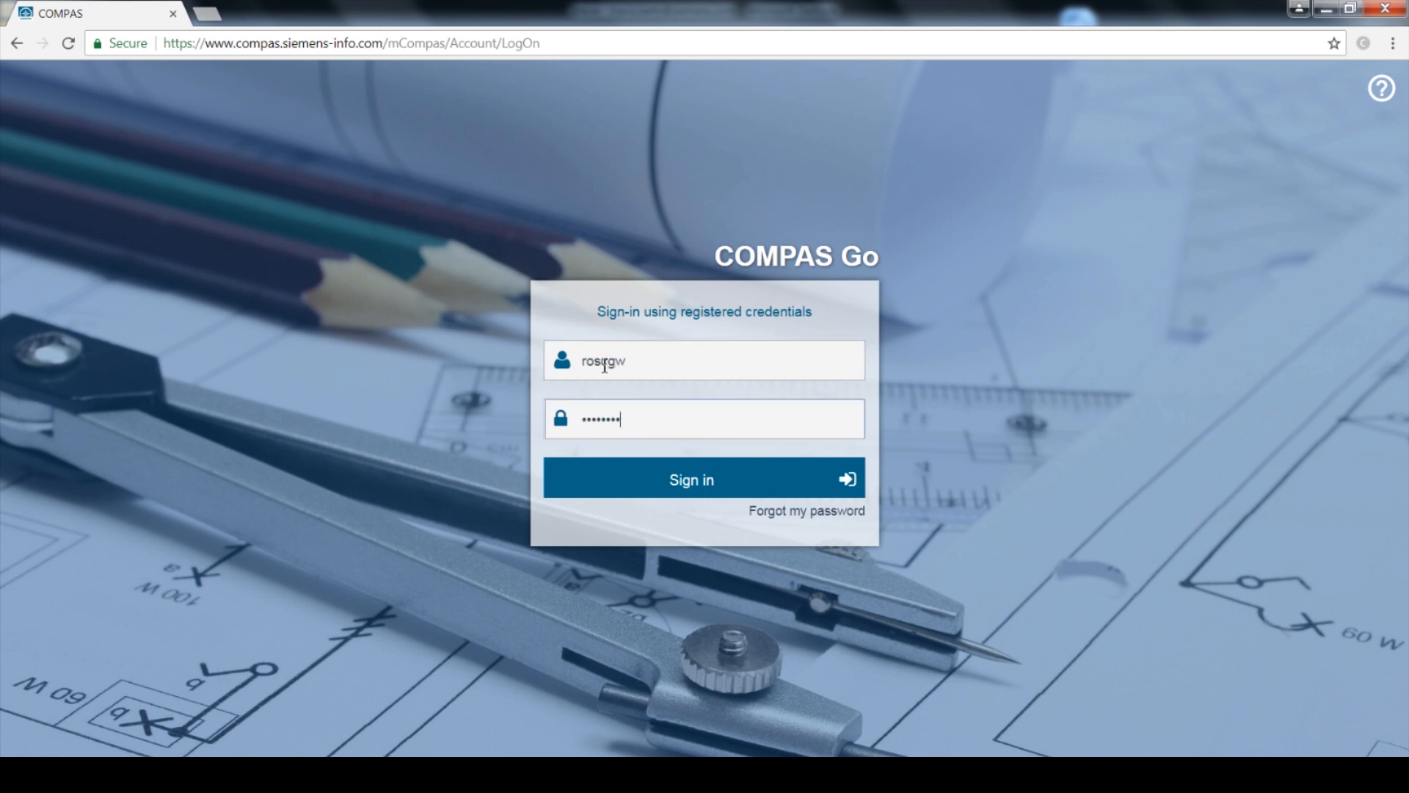
click(703, 480)
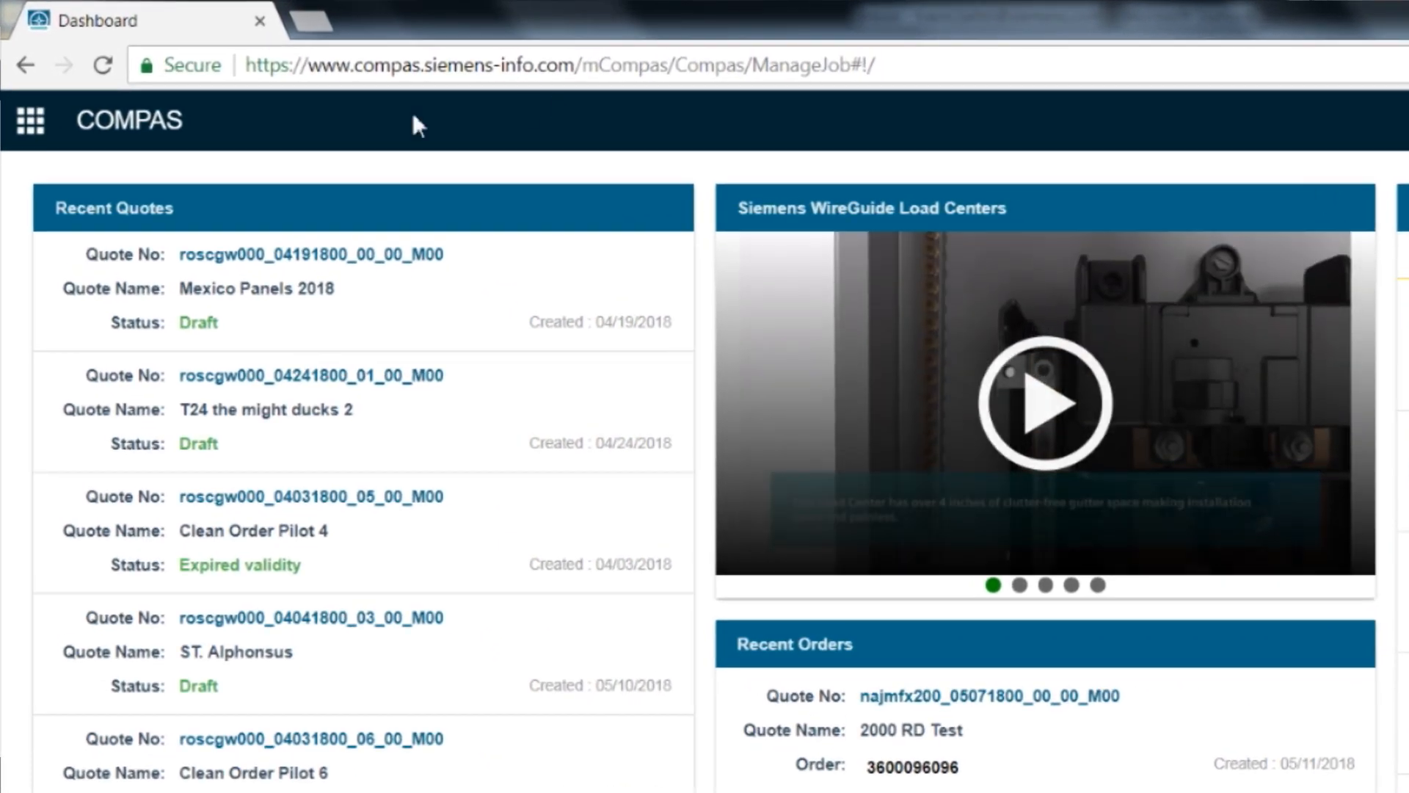
Launch the UPP panelboard app from the COMPAS applications grid.
click(29, 119)
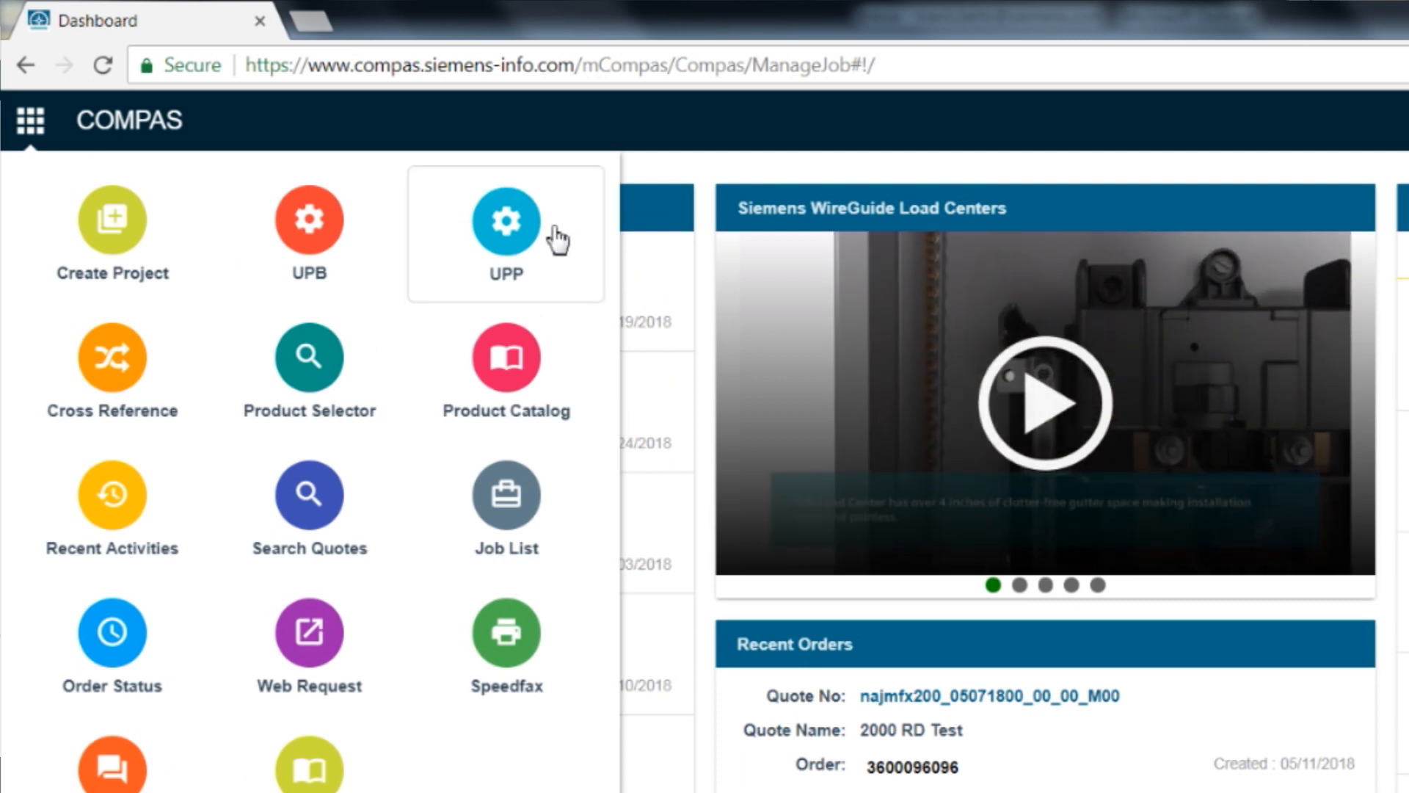
click(505, 220)
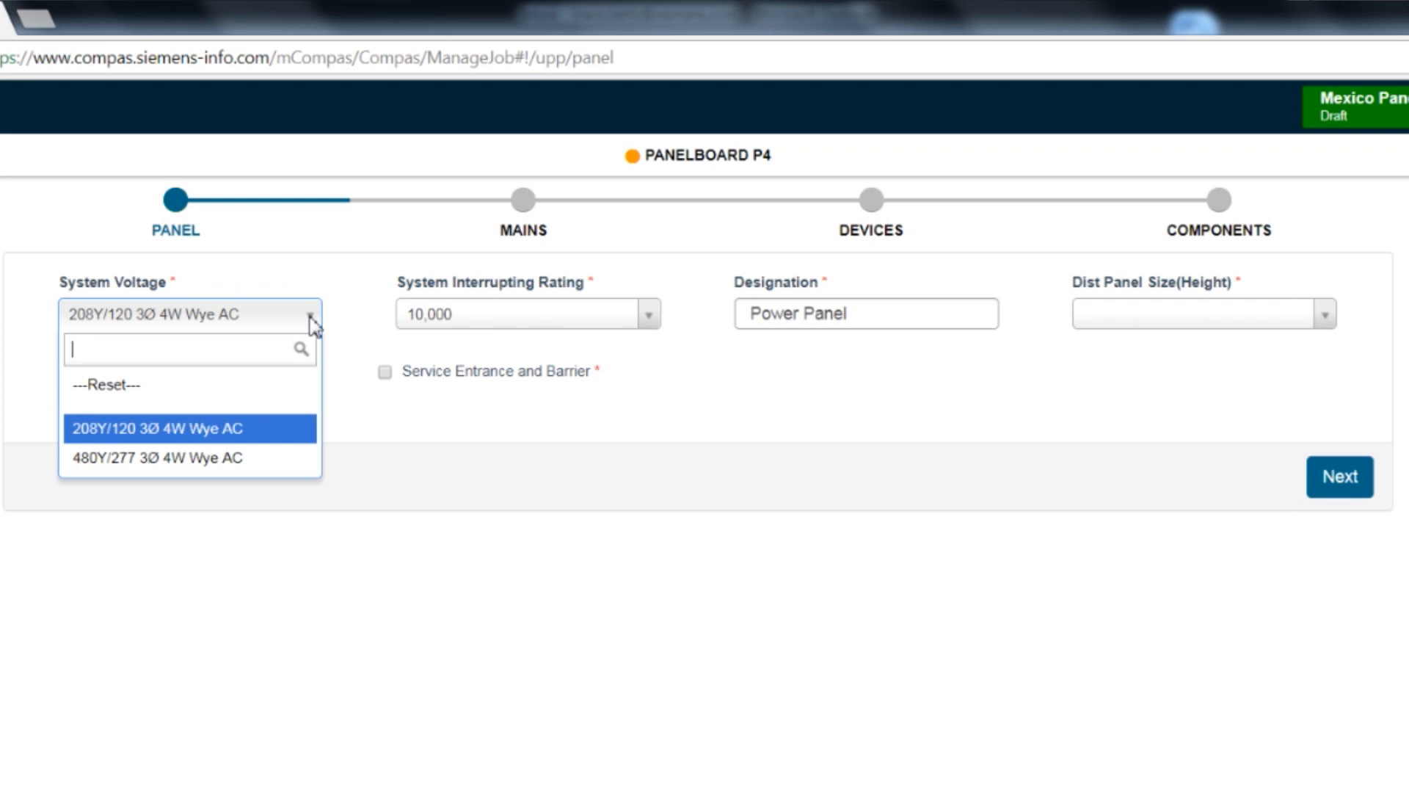
mouse_move(232, 449)
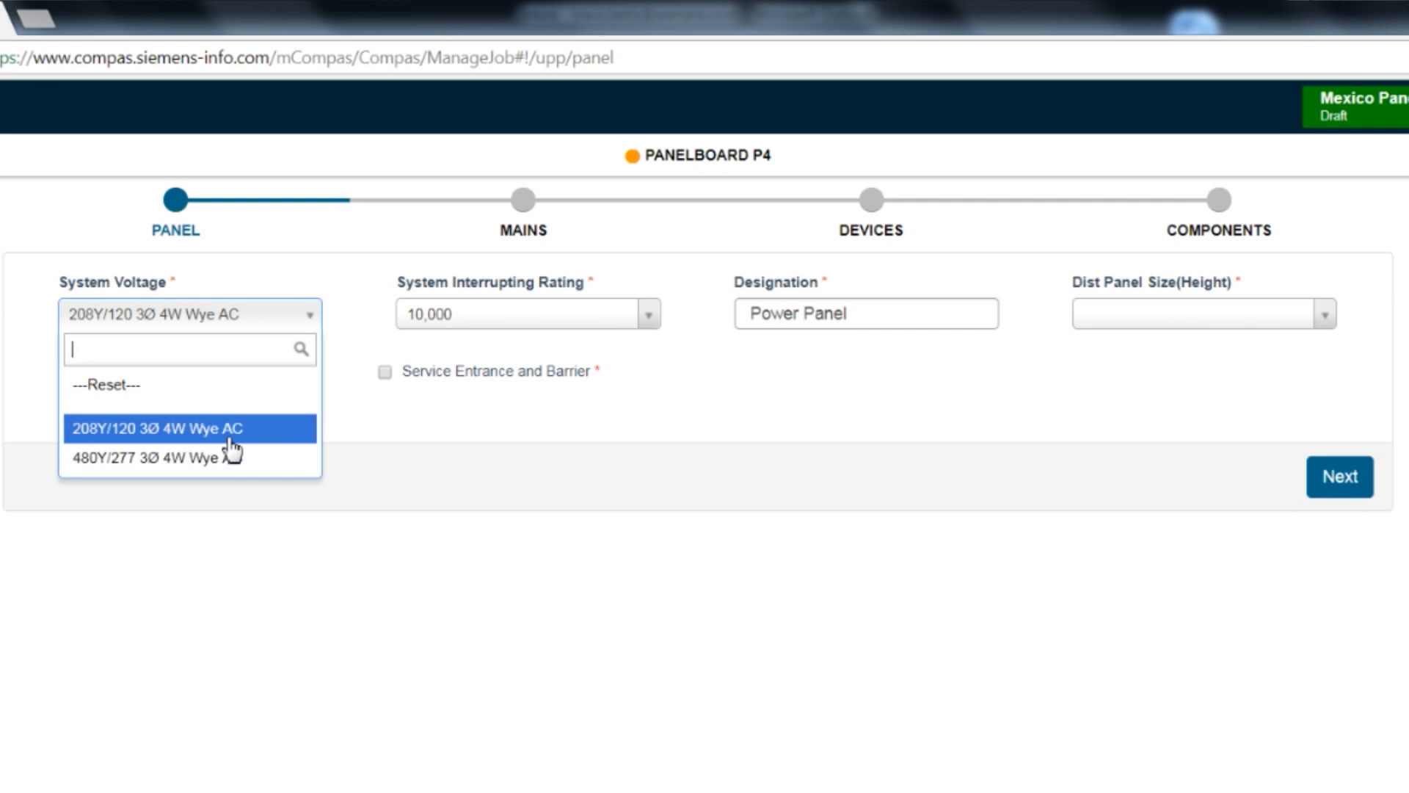
Choose 208Y/120 3Ø 4W Wye voltage, 10,000 interrupting rating and 60-inch panel height.
click(158, 428)
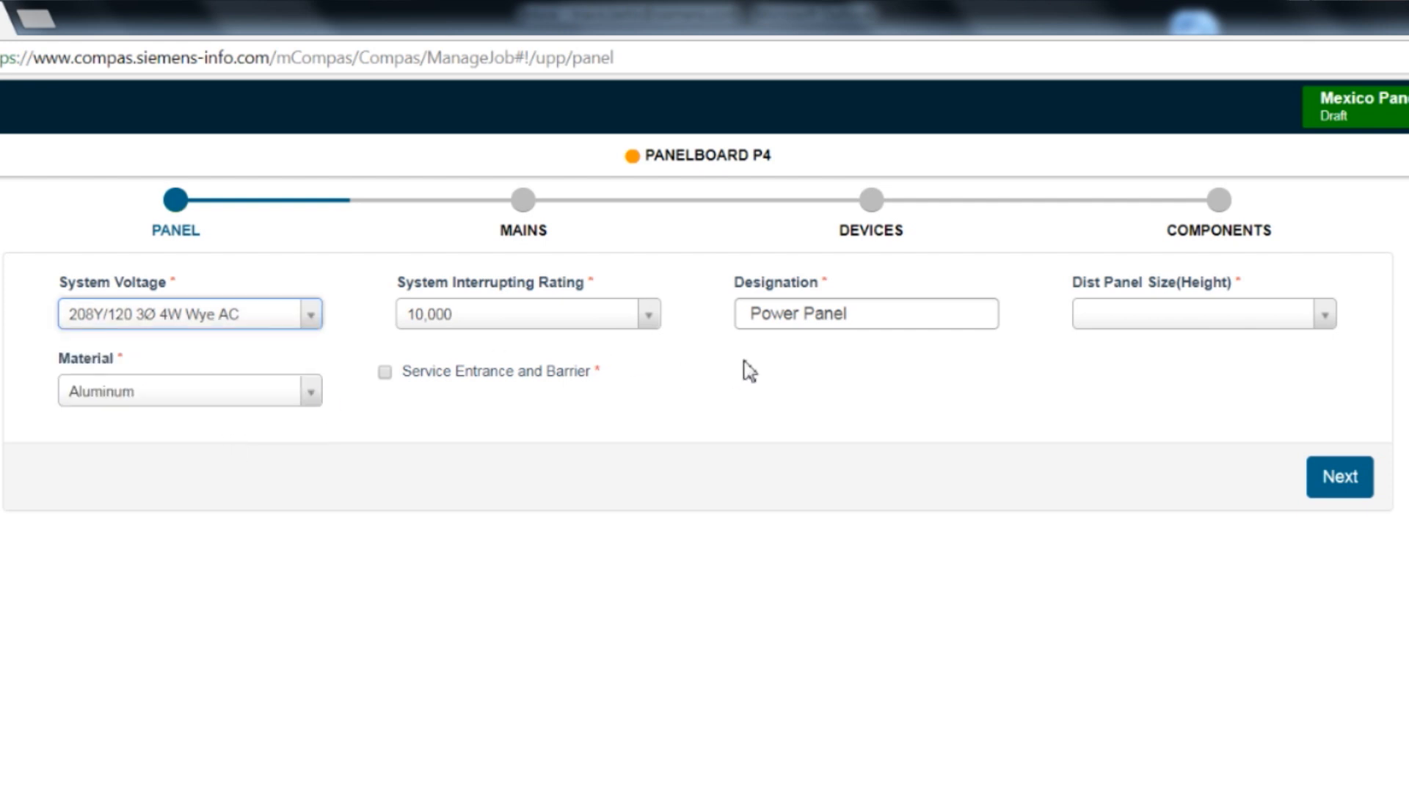
mouse_move(639, 320)
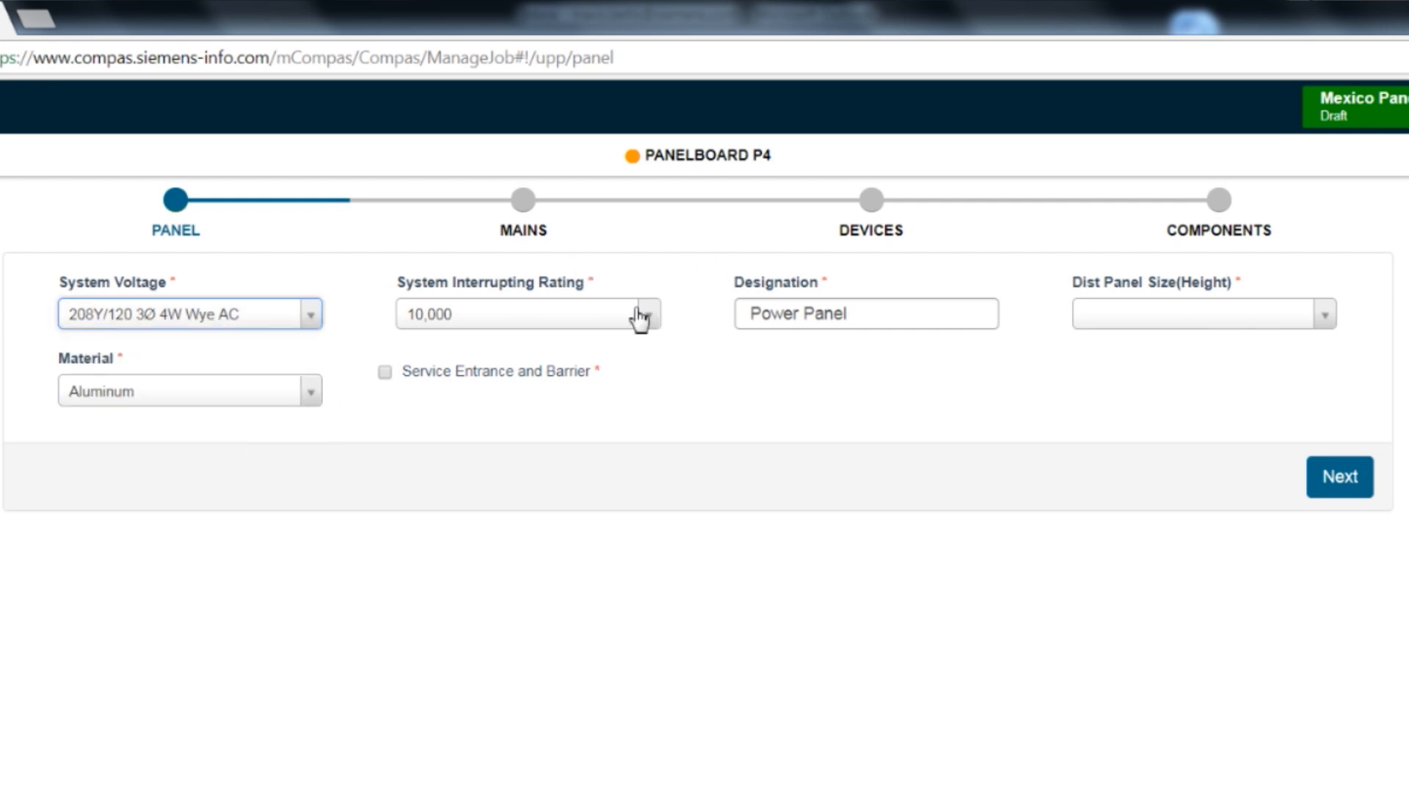
click(642, 312)
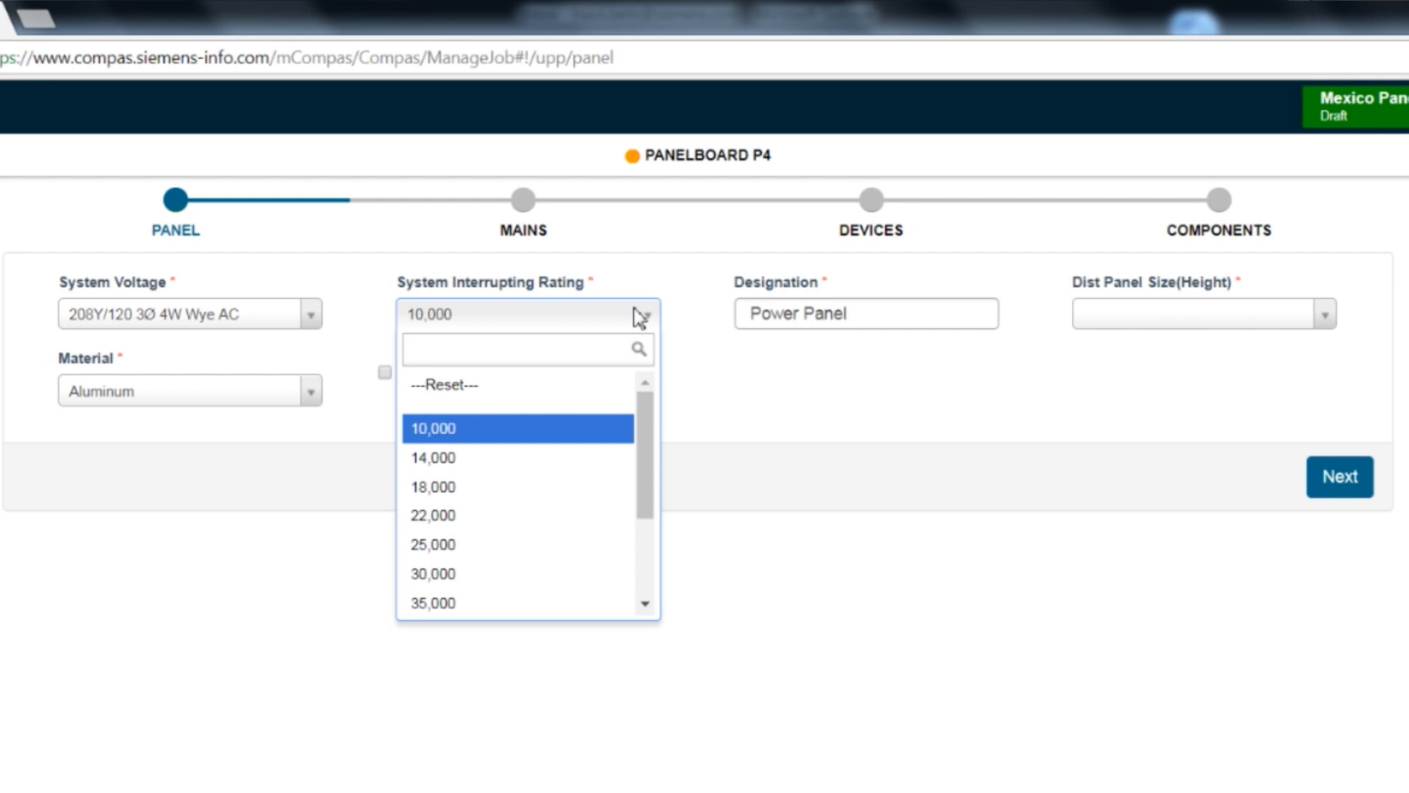
click(526, 349)
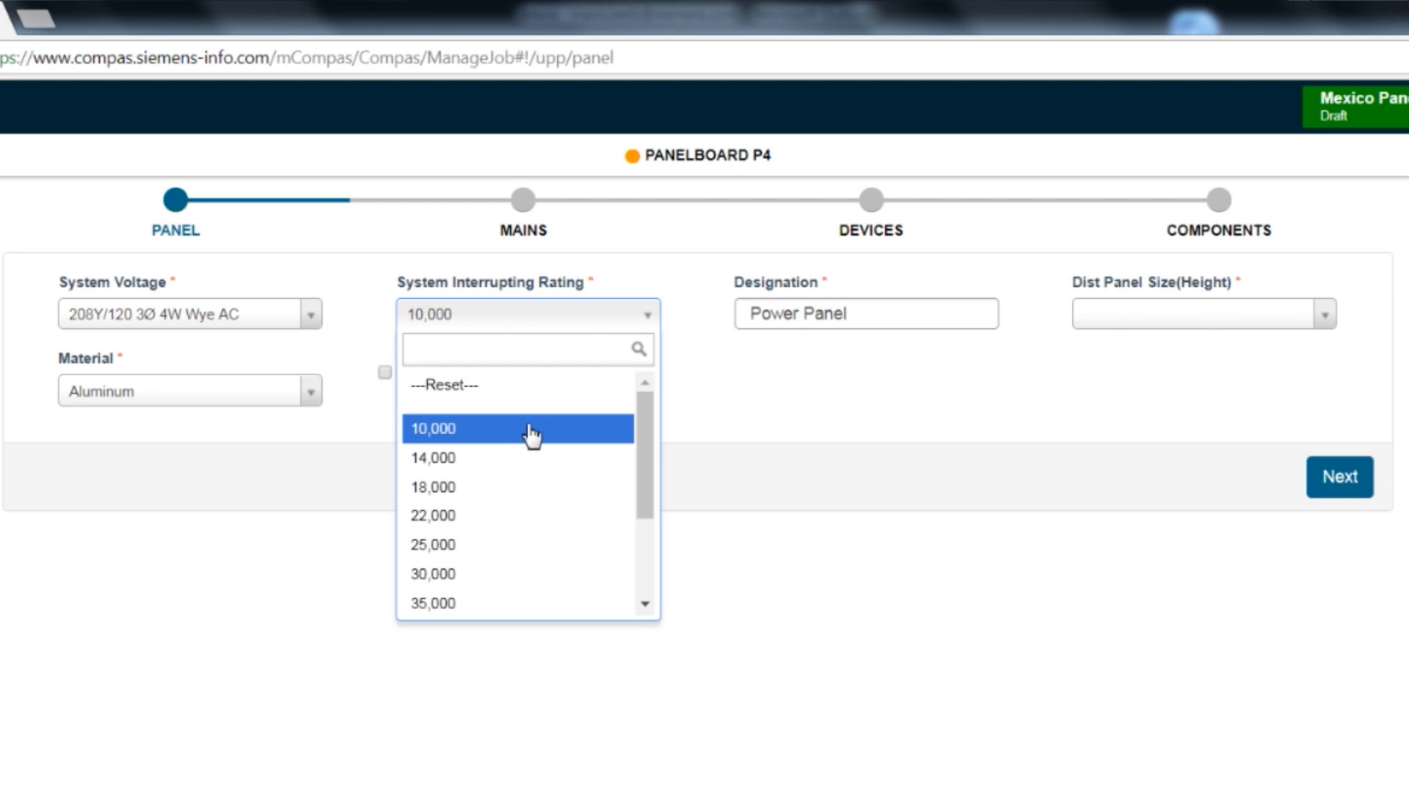
click(432, 428)
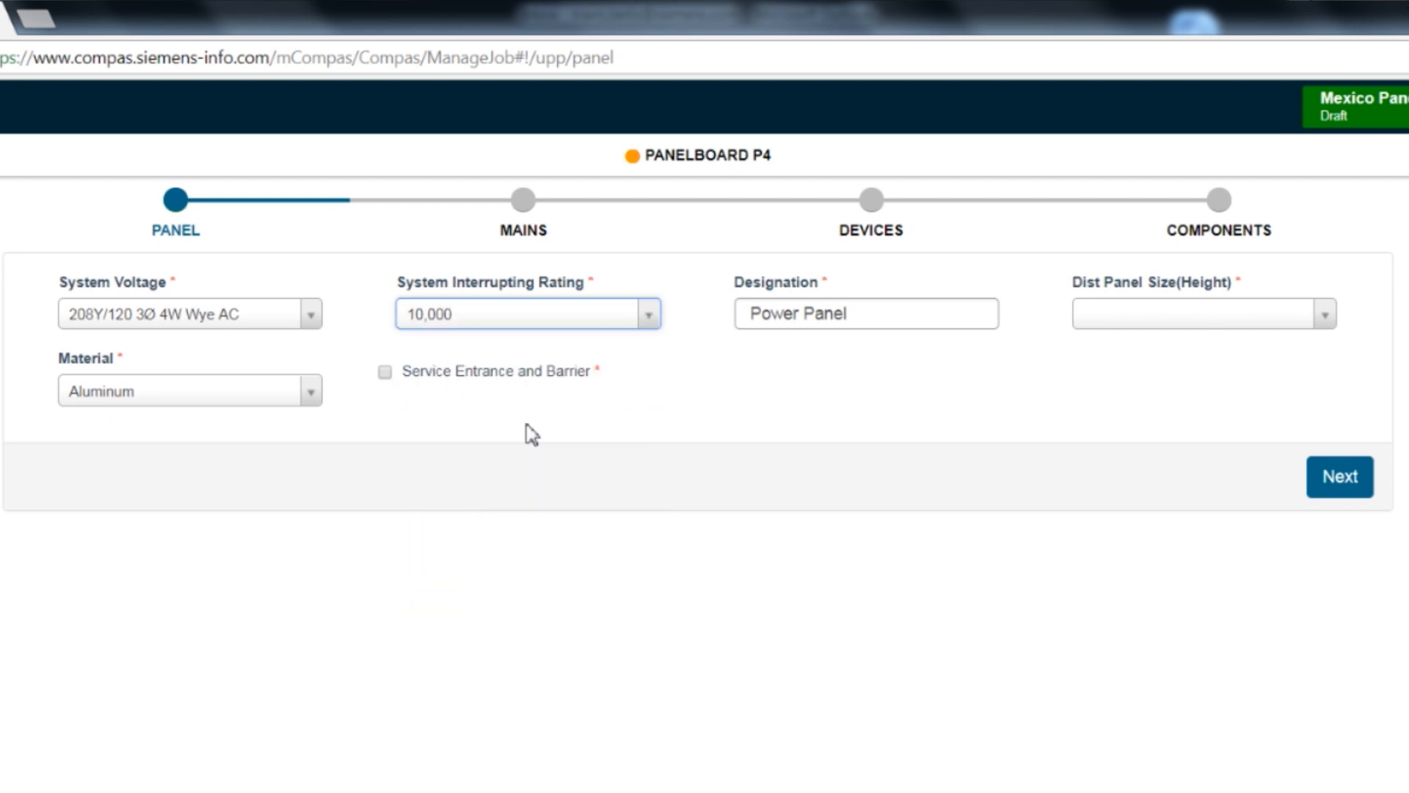
mouse_move(905, 297)
text( 1)
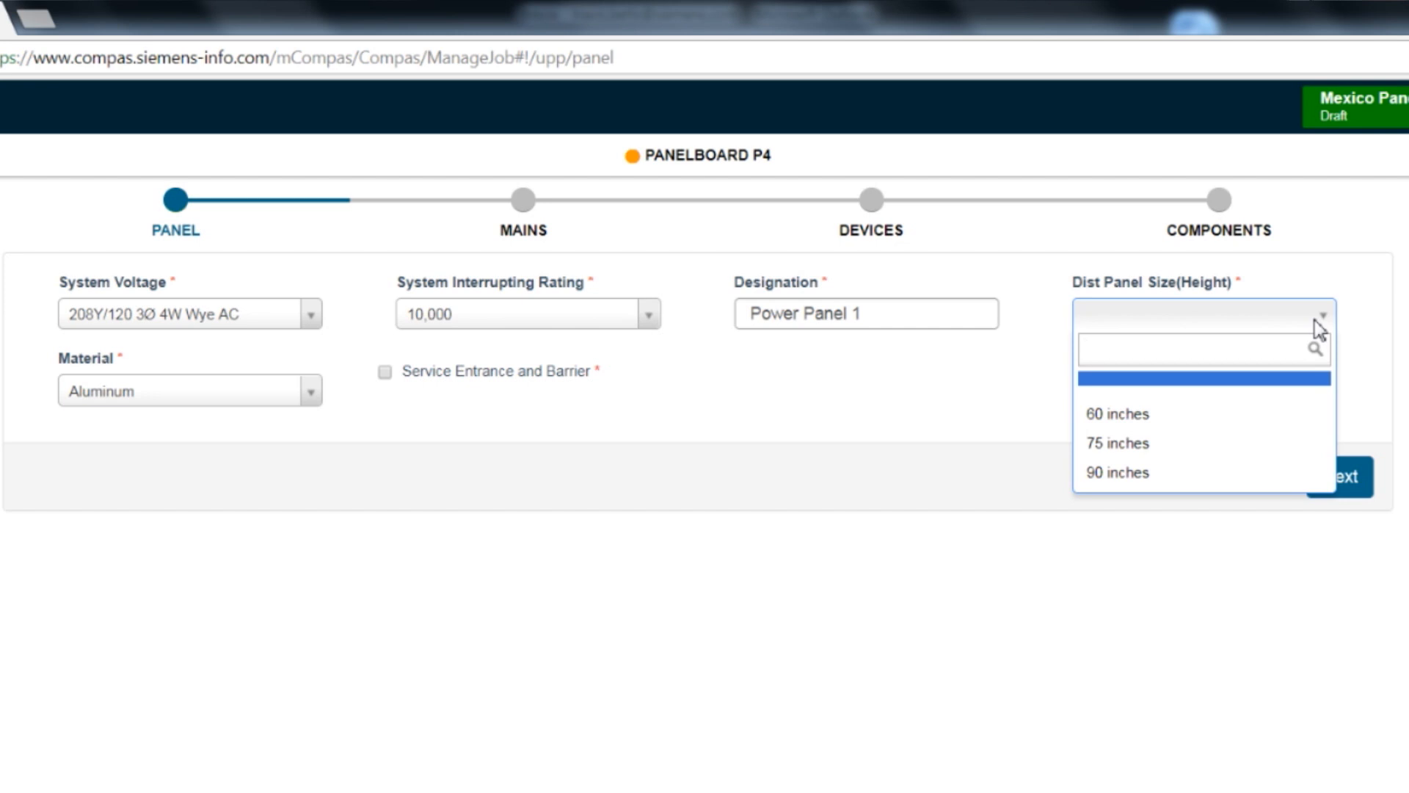
click(1190, 349)
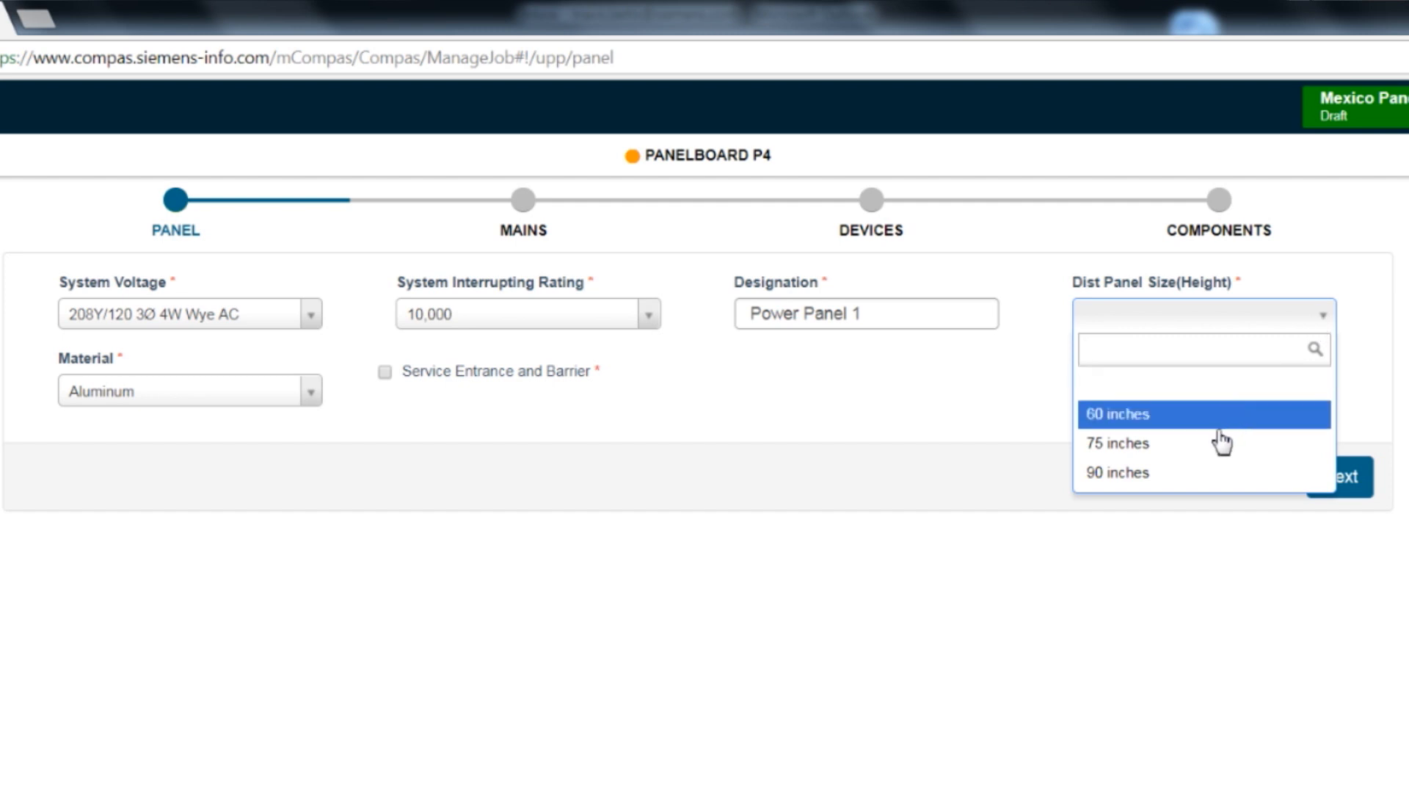
click(1116, 413)
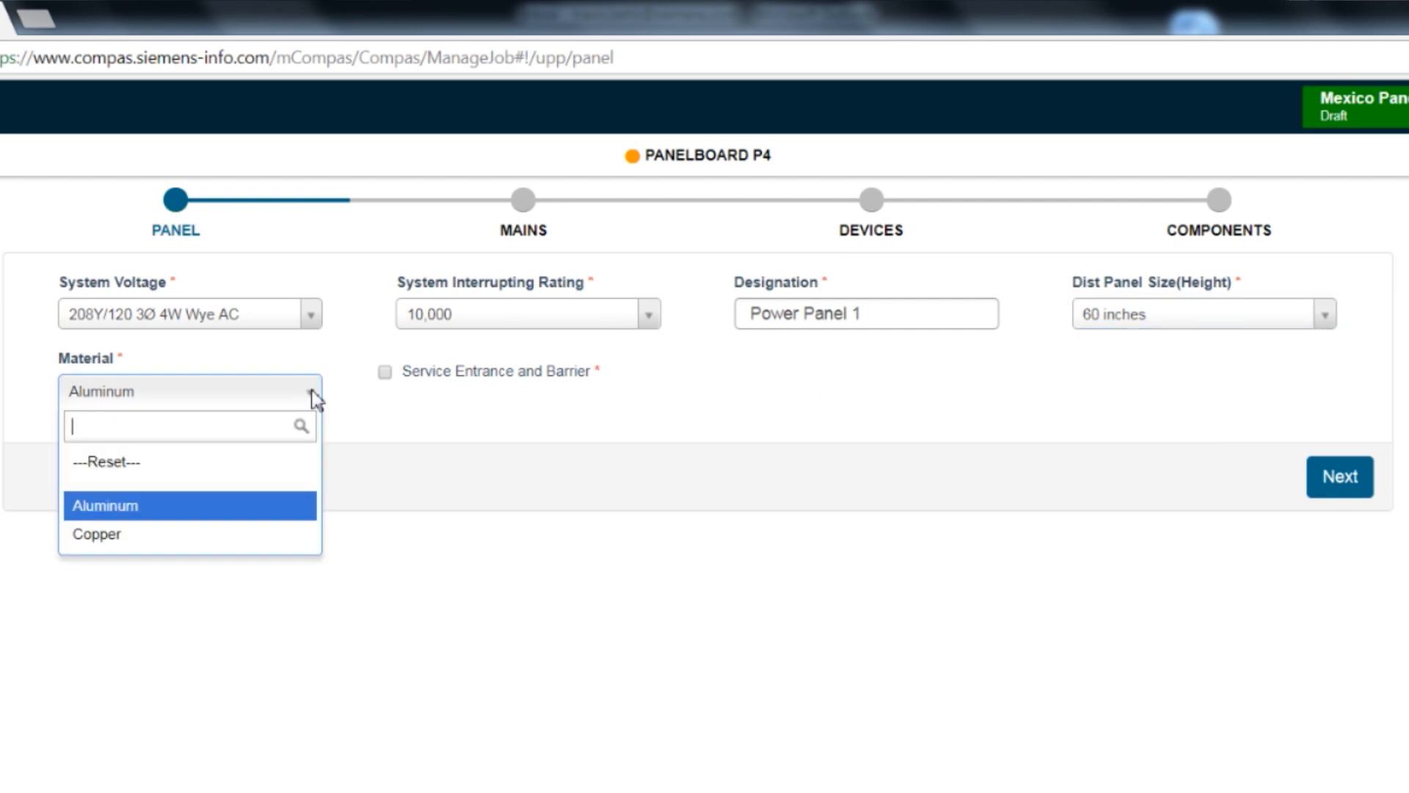
mouse_move(227, 533)
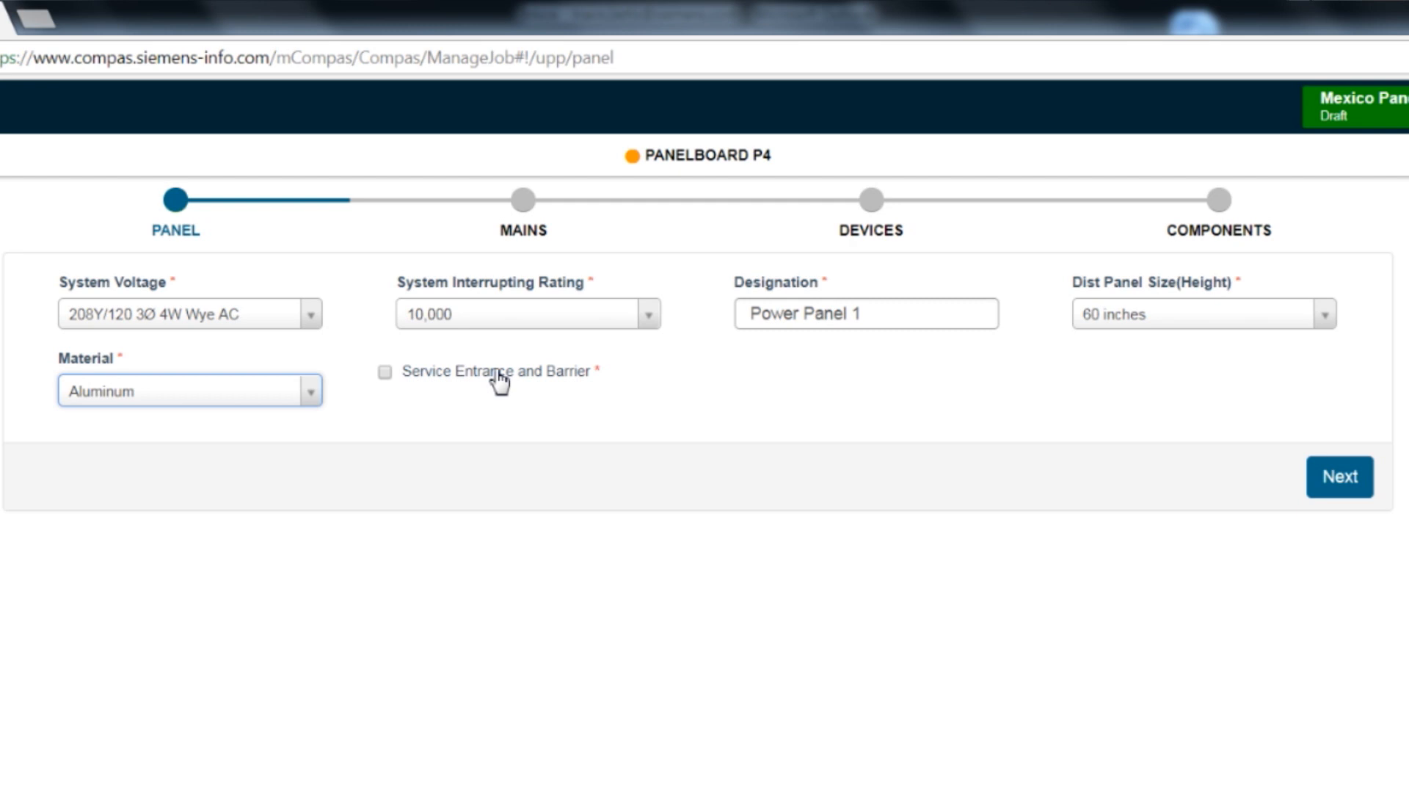
mouse_move(1074, 375)
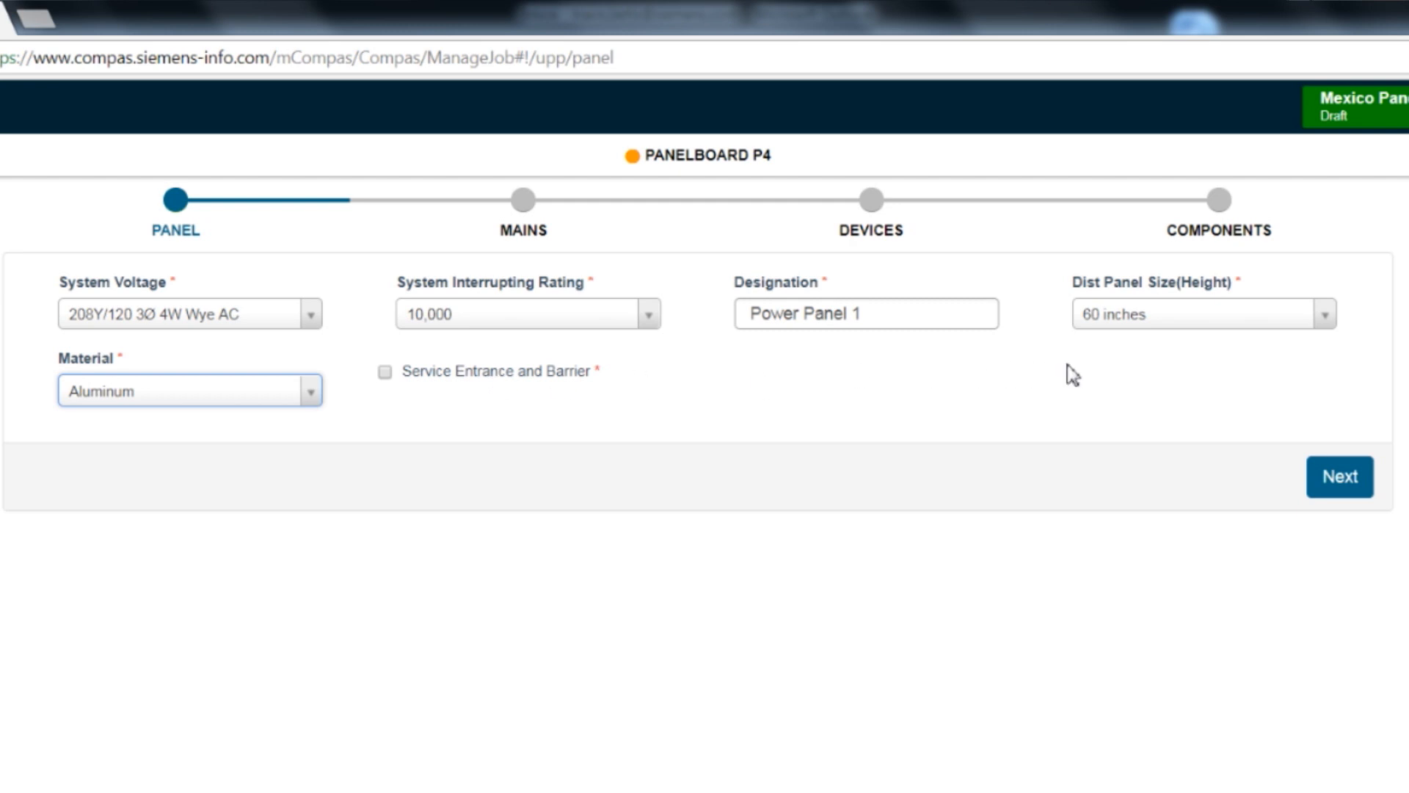
mouse_move(1152, 403)
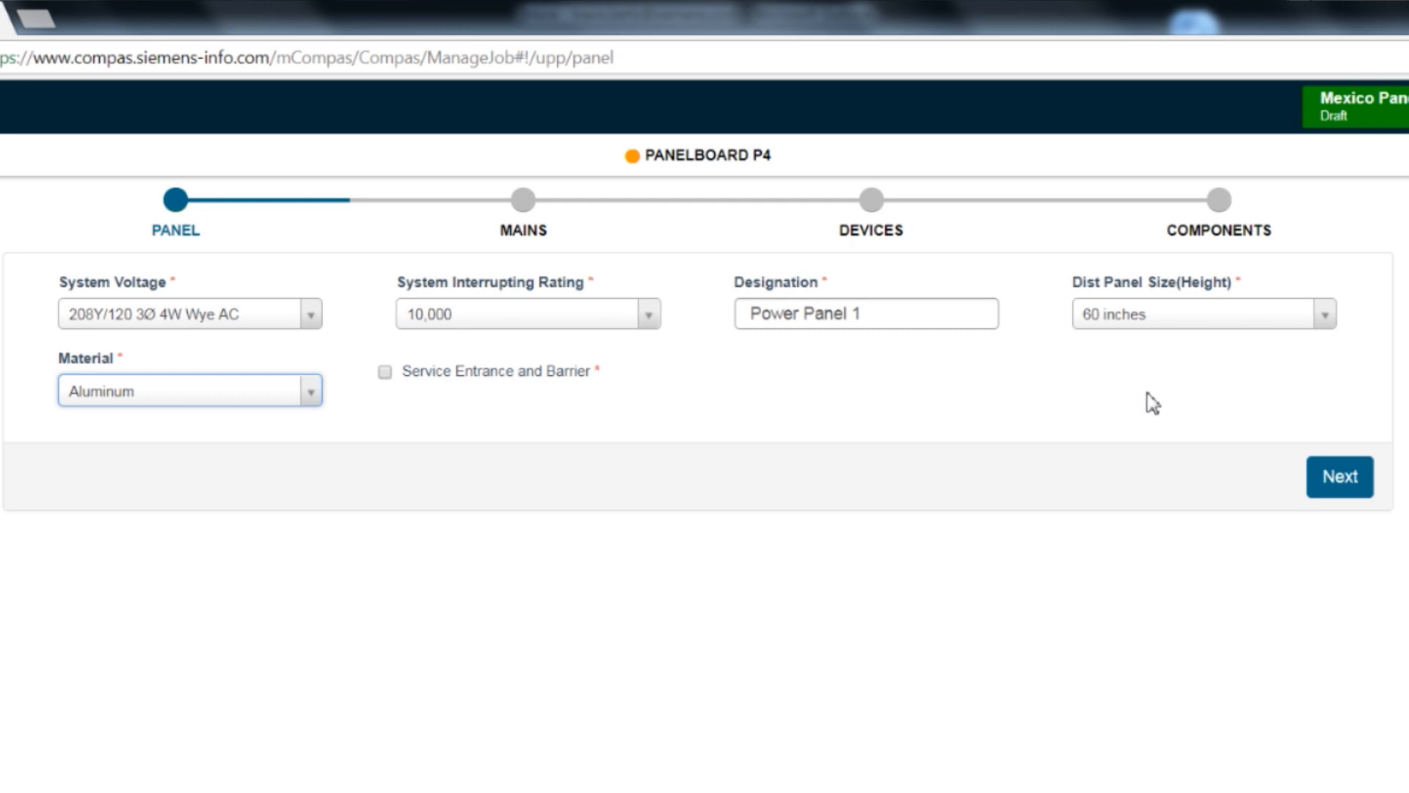
mouse_move(1202, 455)
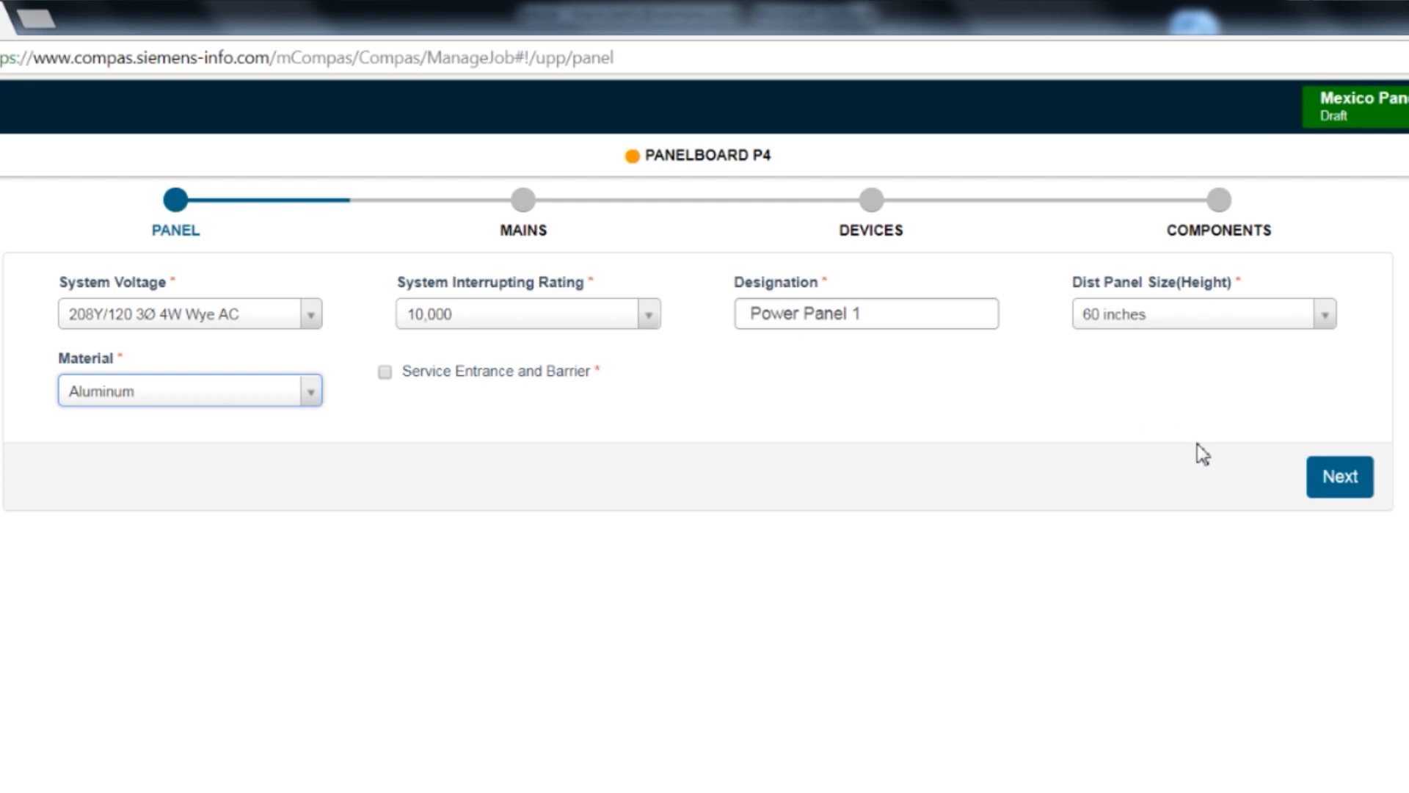
On the mains step, keep Main Lug Only and choose 1200 A main ampere.
click(1338, 477)
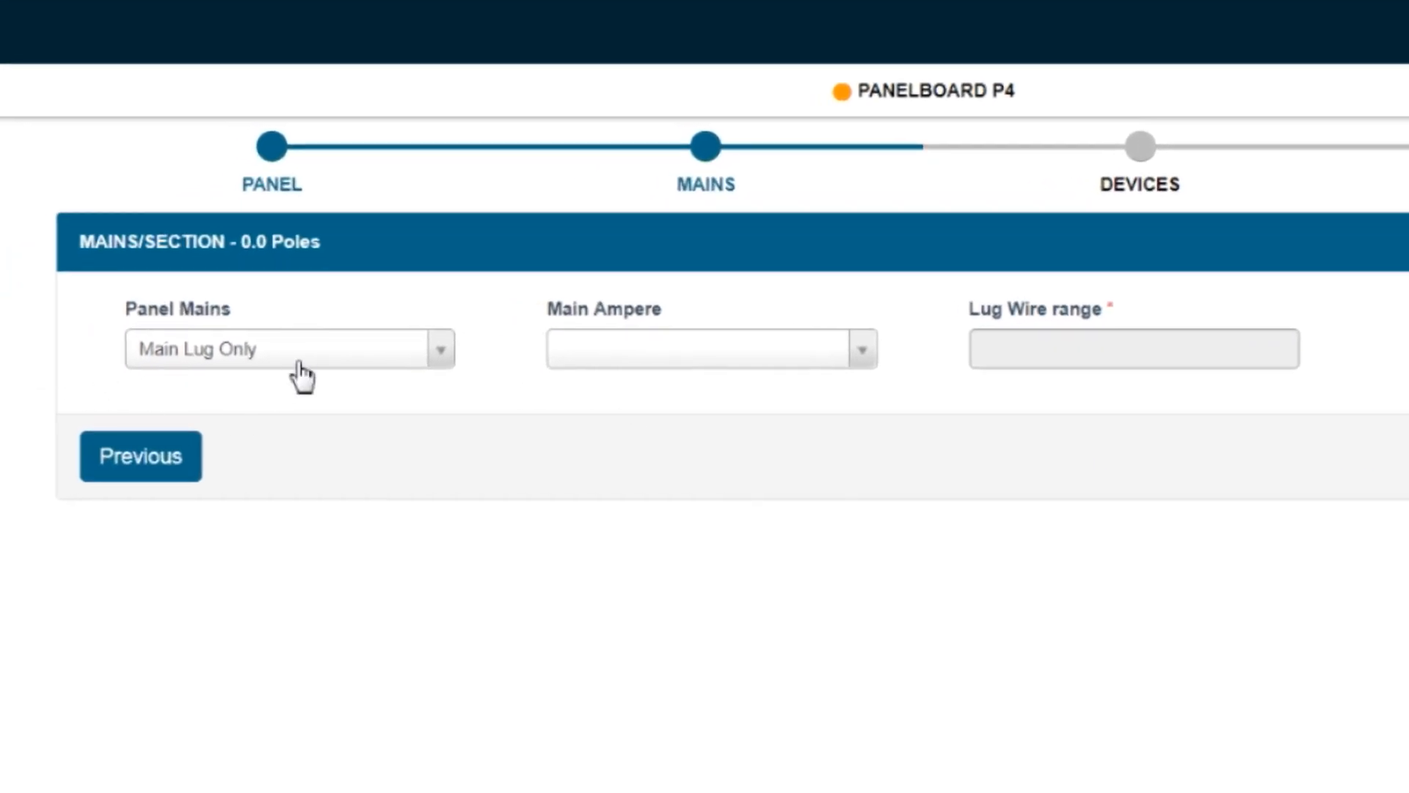
click(287, 349)
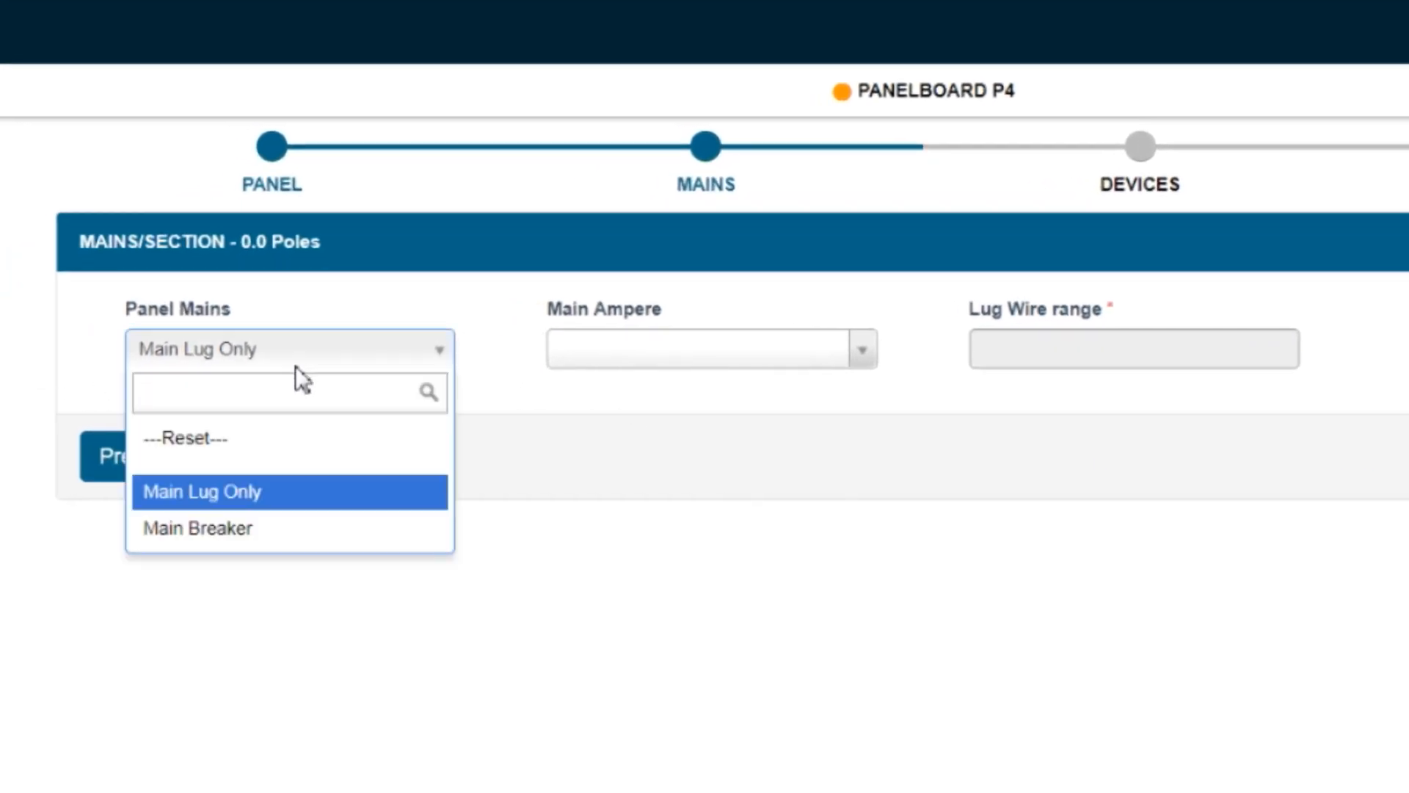
click(288, 392)
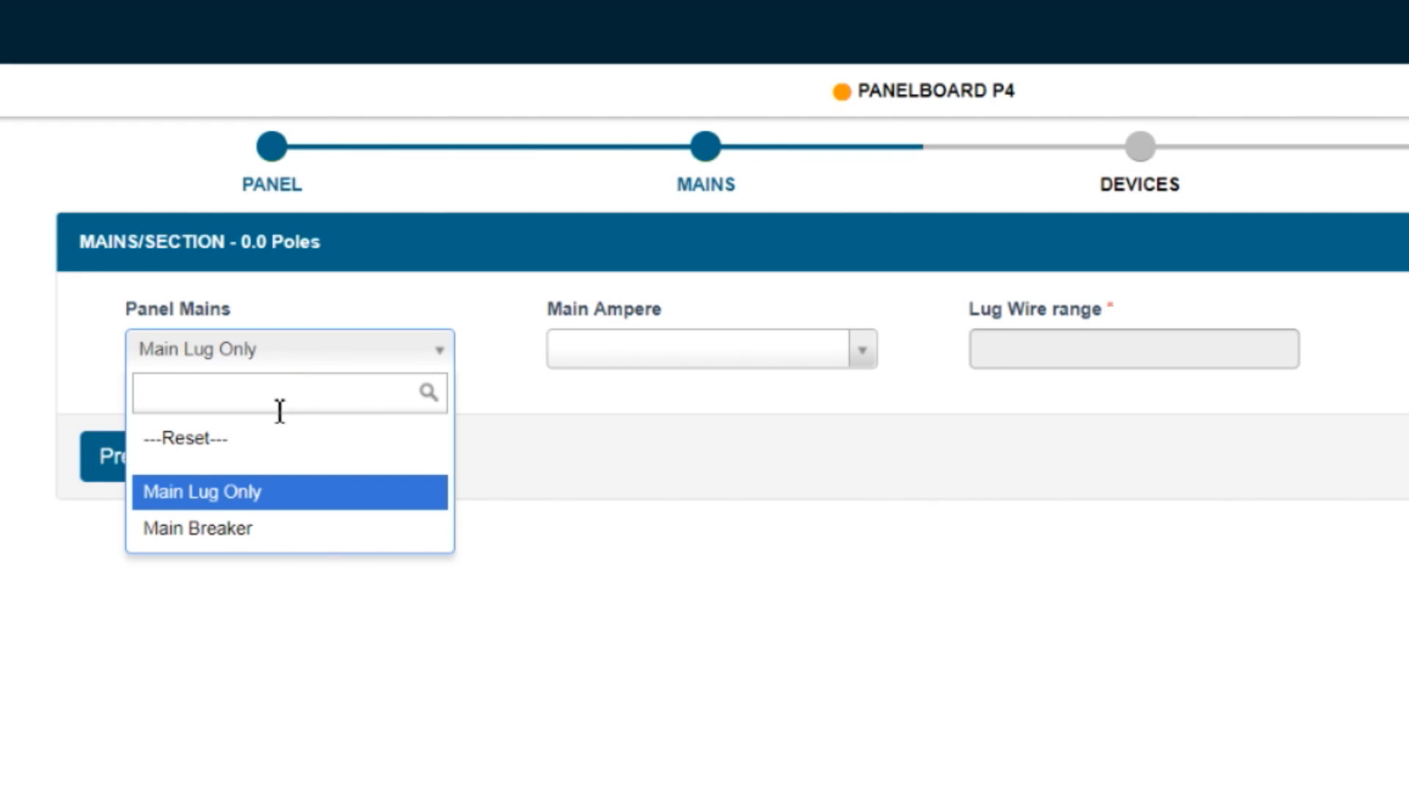
click(709, 348)
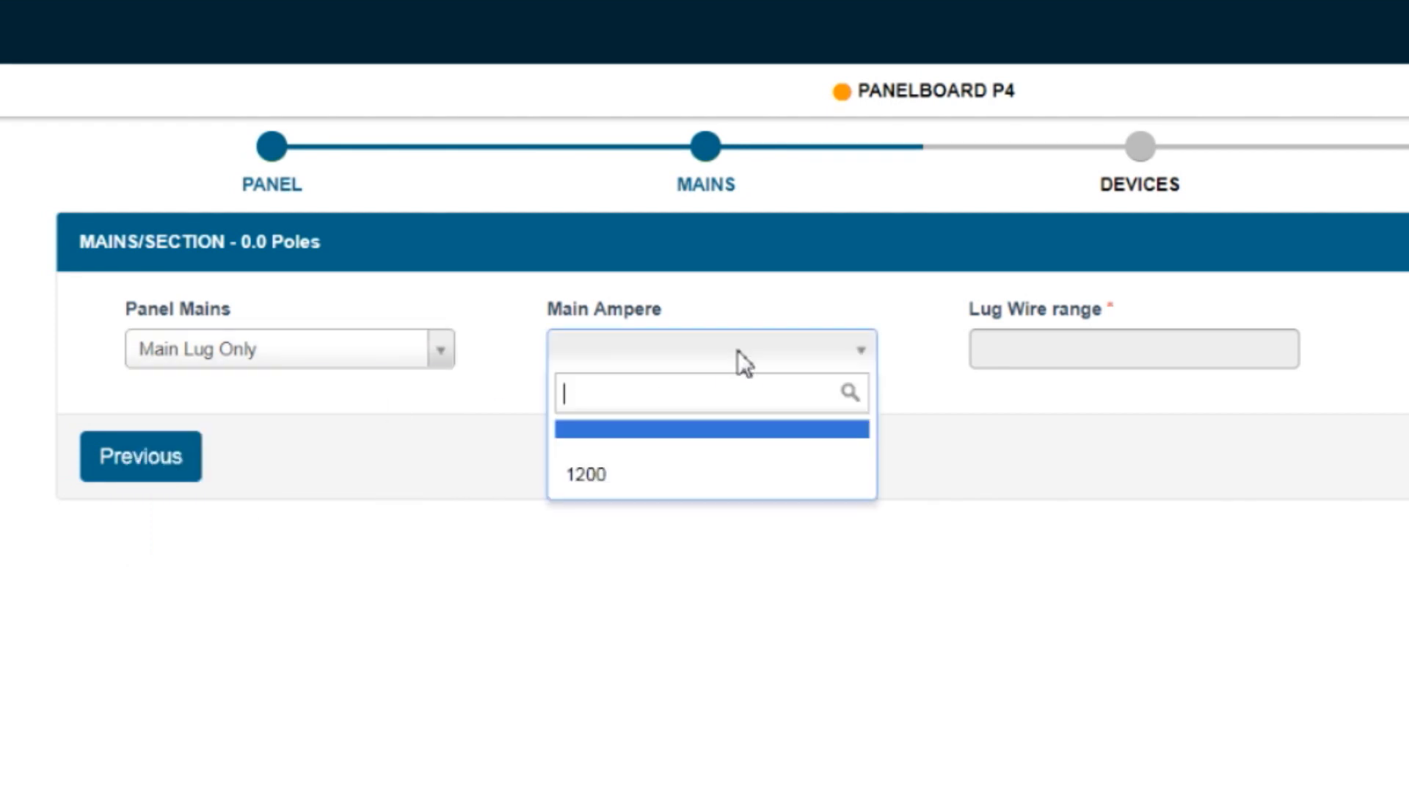
click(584, 473)
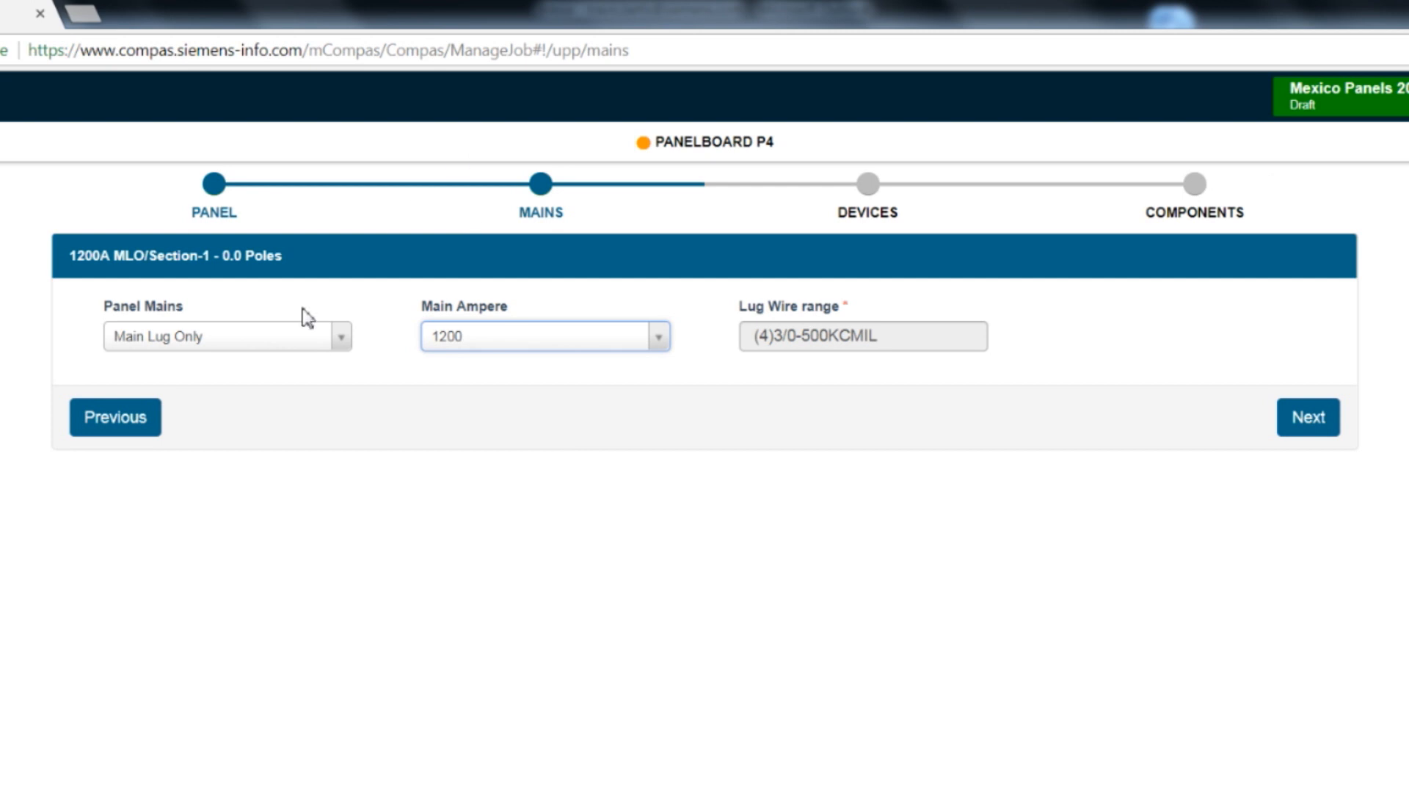
Try an 800 A main breaker with NM @ 65K breaker type.
click(225, 335)
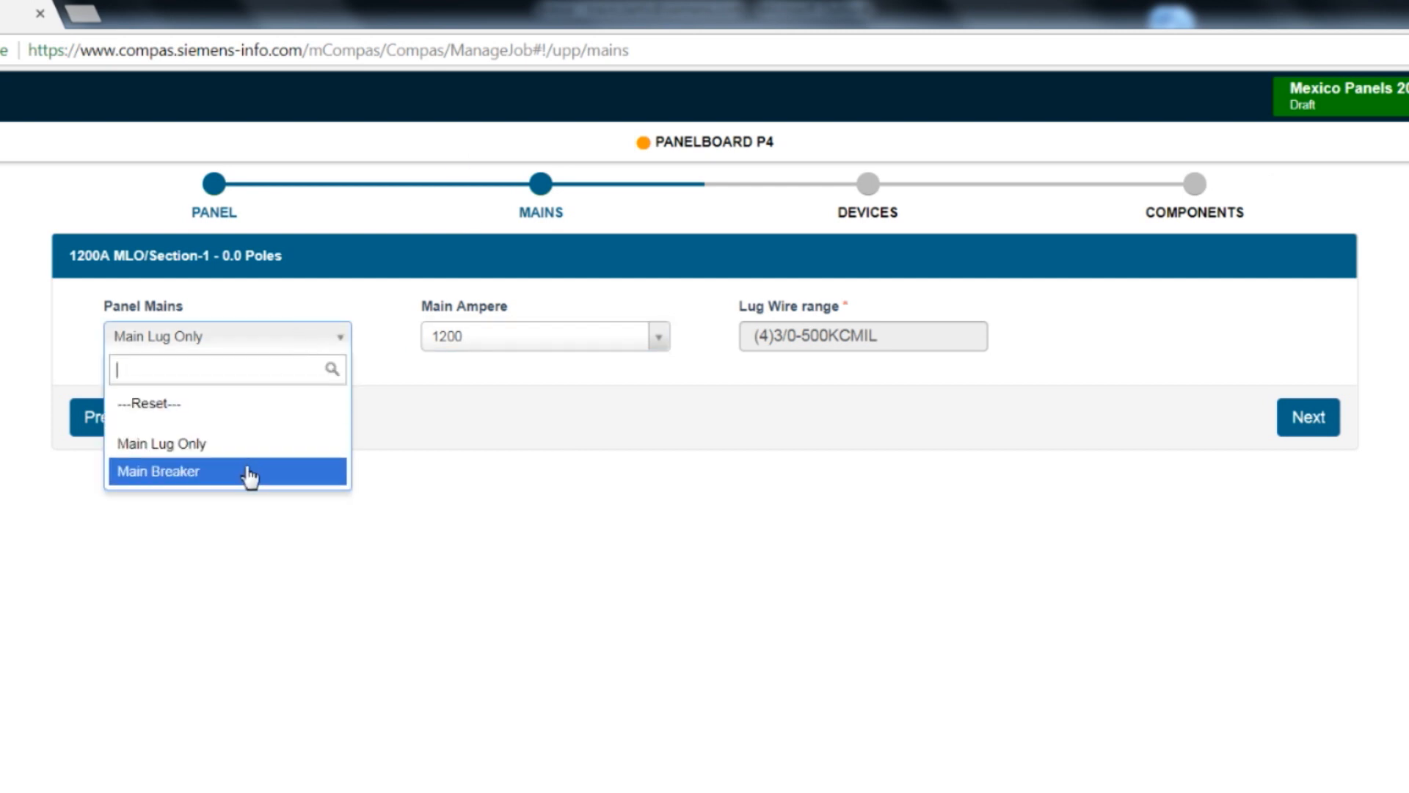
click(159, 470)
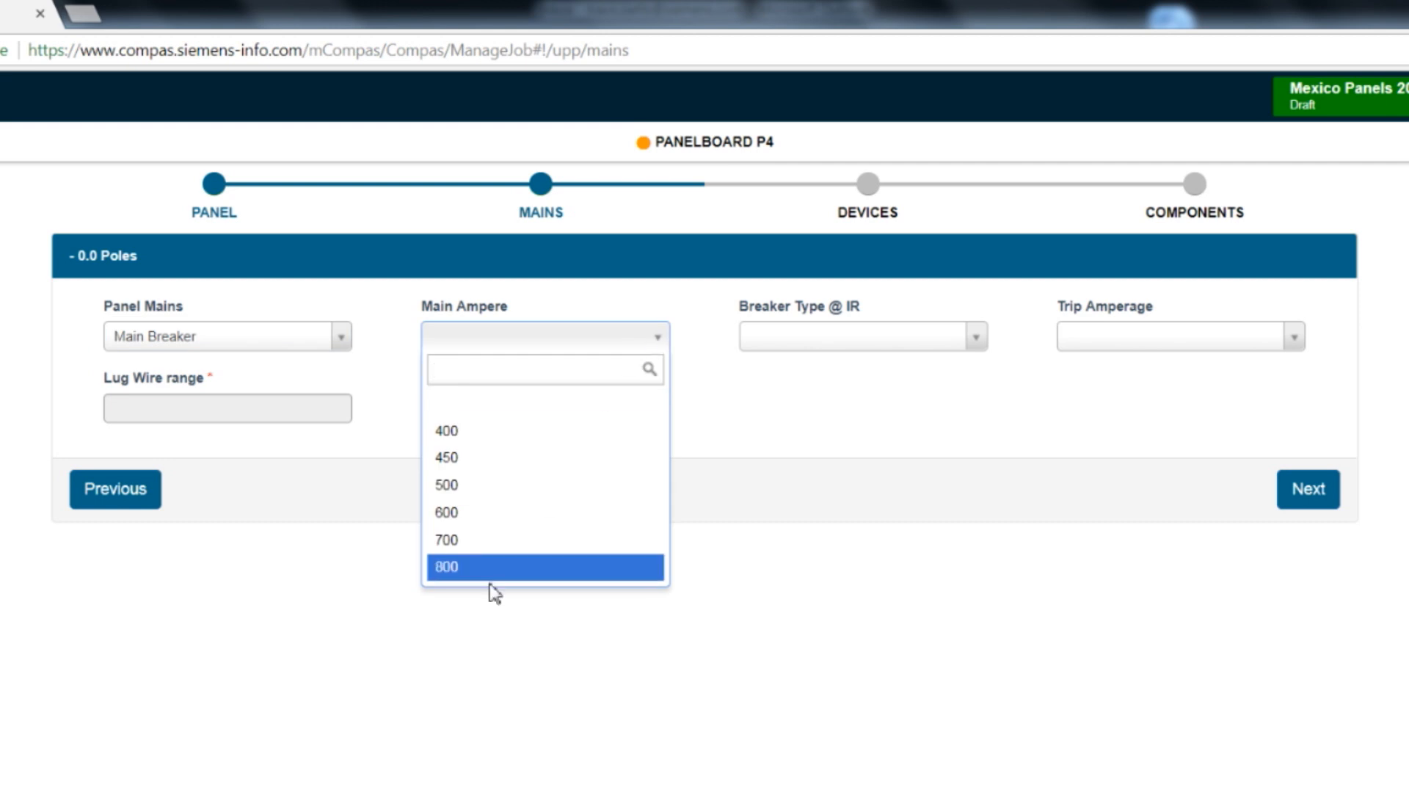
click(446, 565)
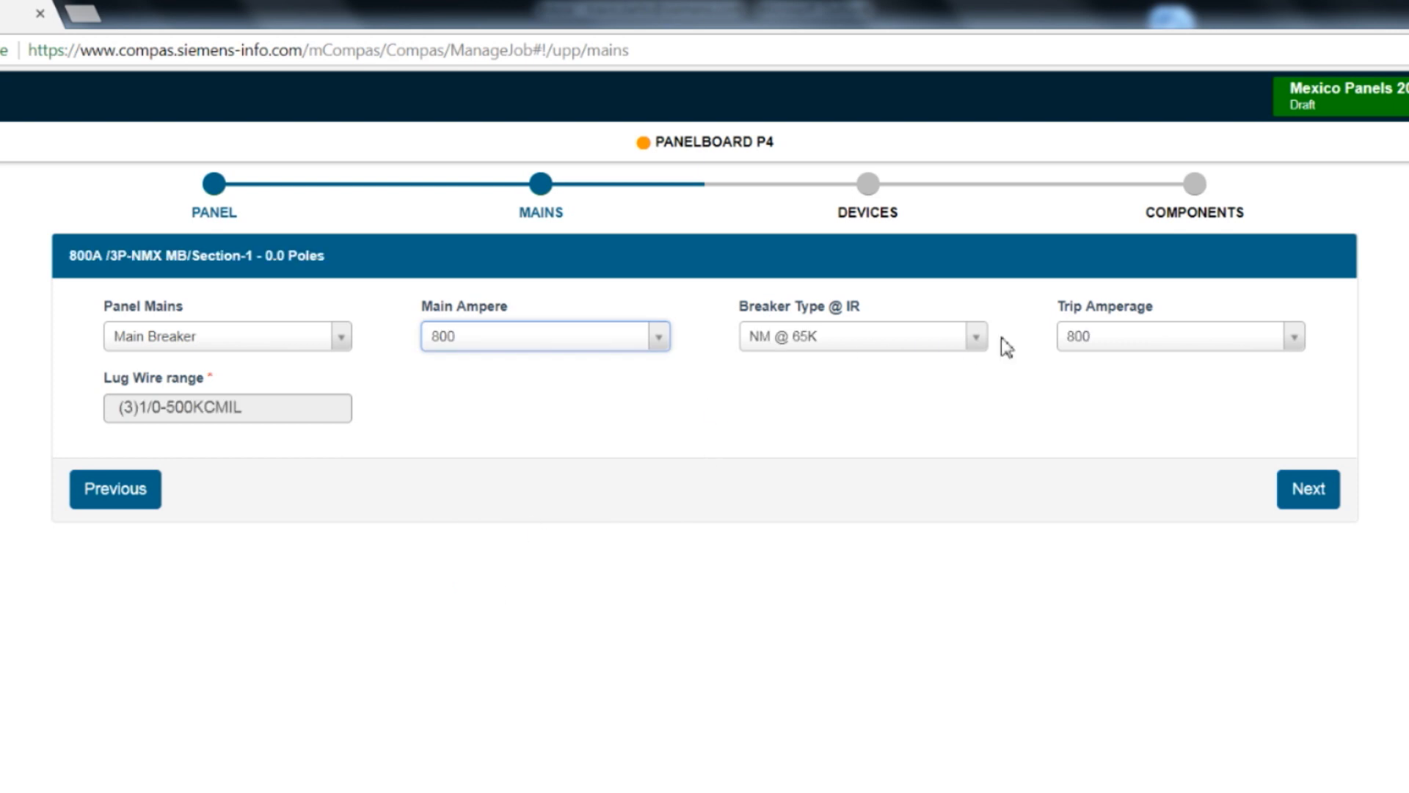
click(975, 336)
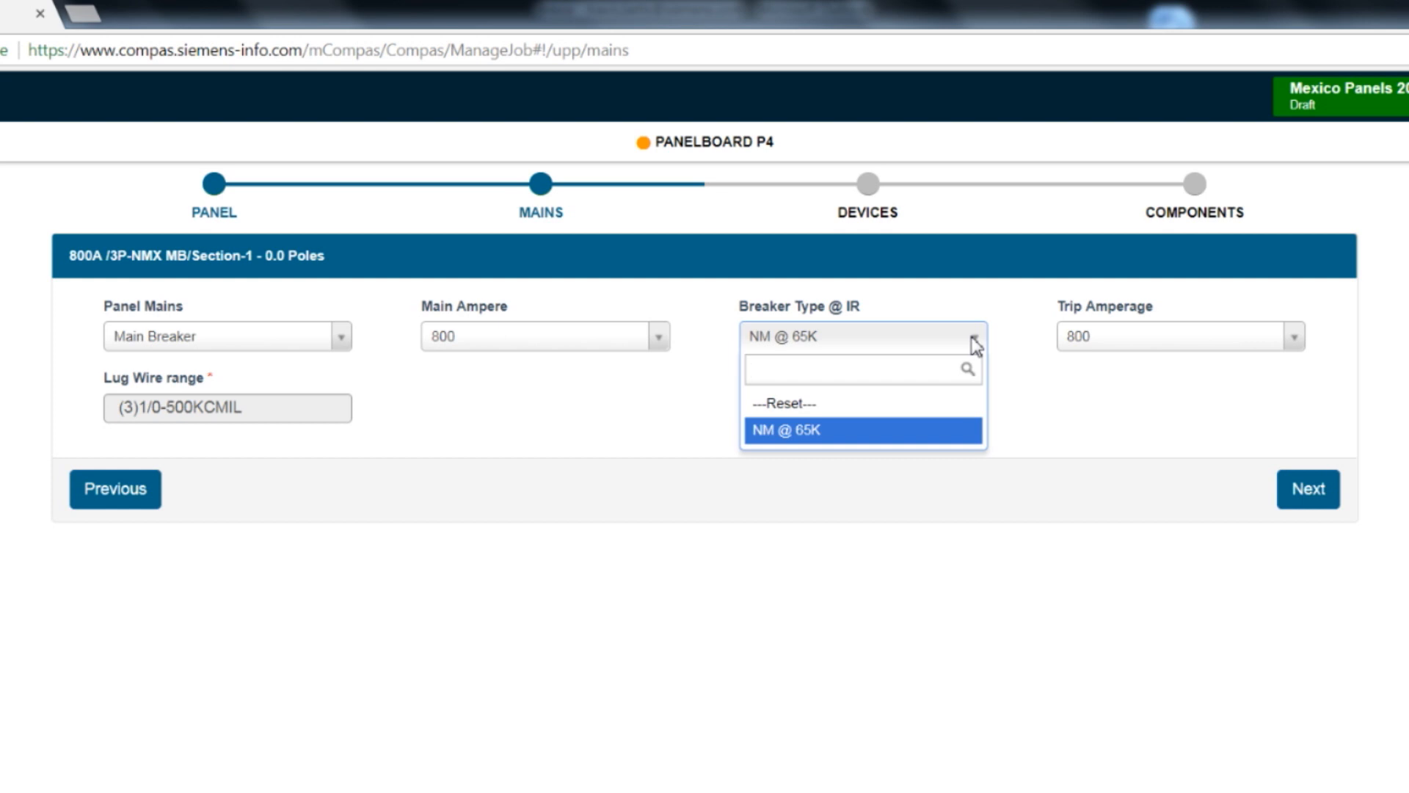
click(844, 368)
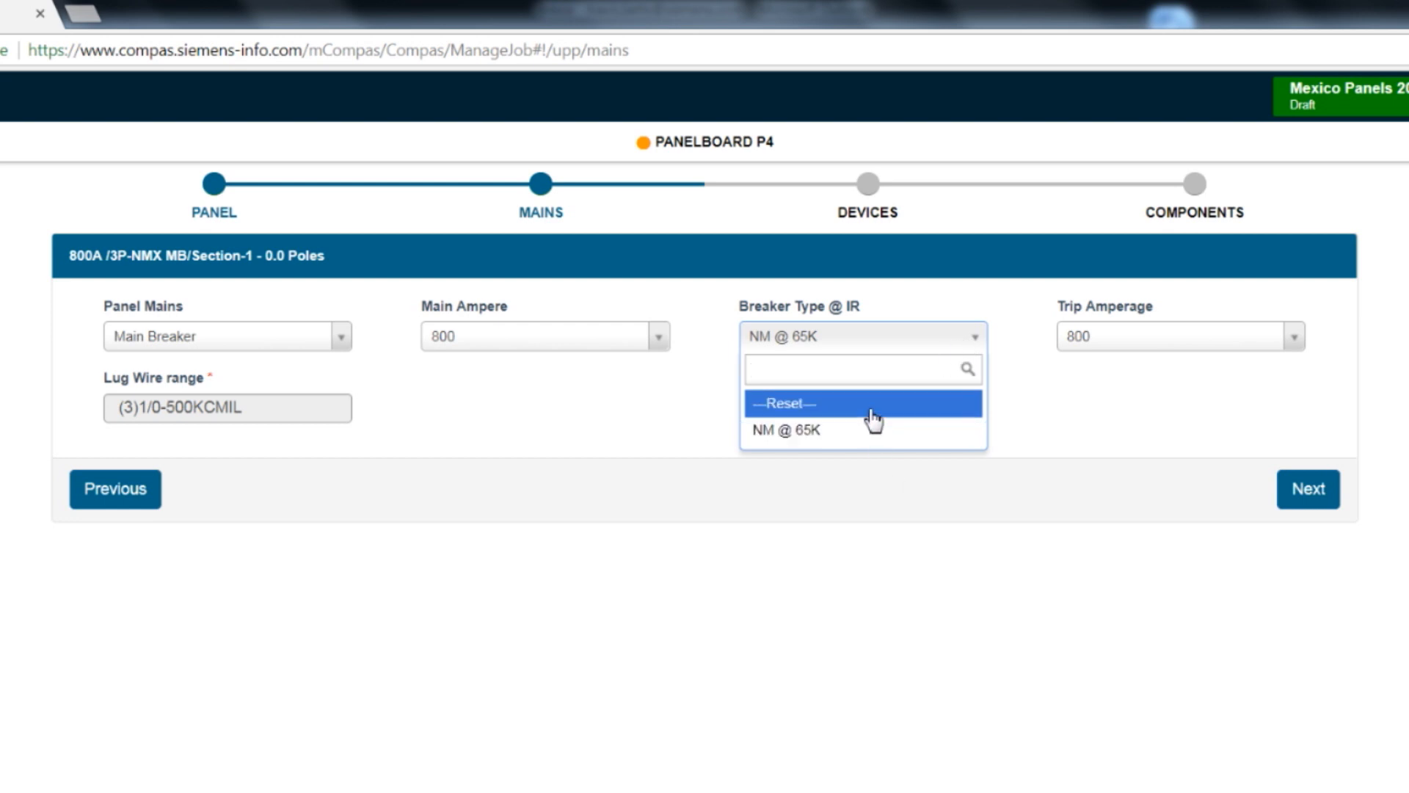
click(784, 403)
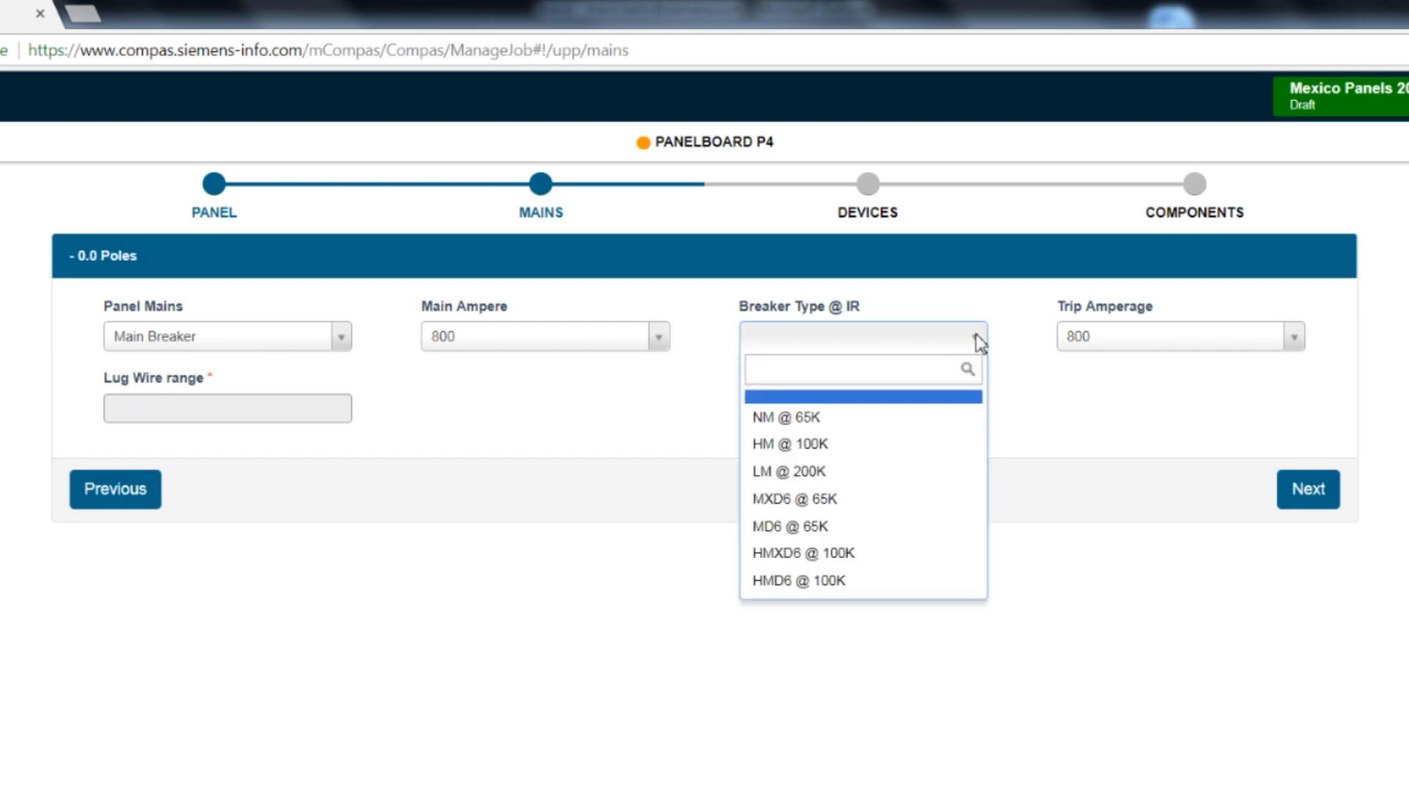
click(853, 368)
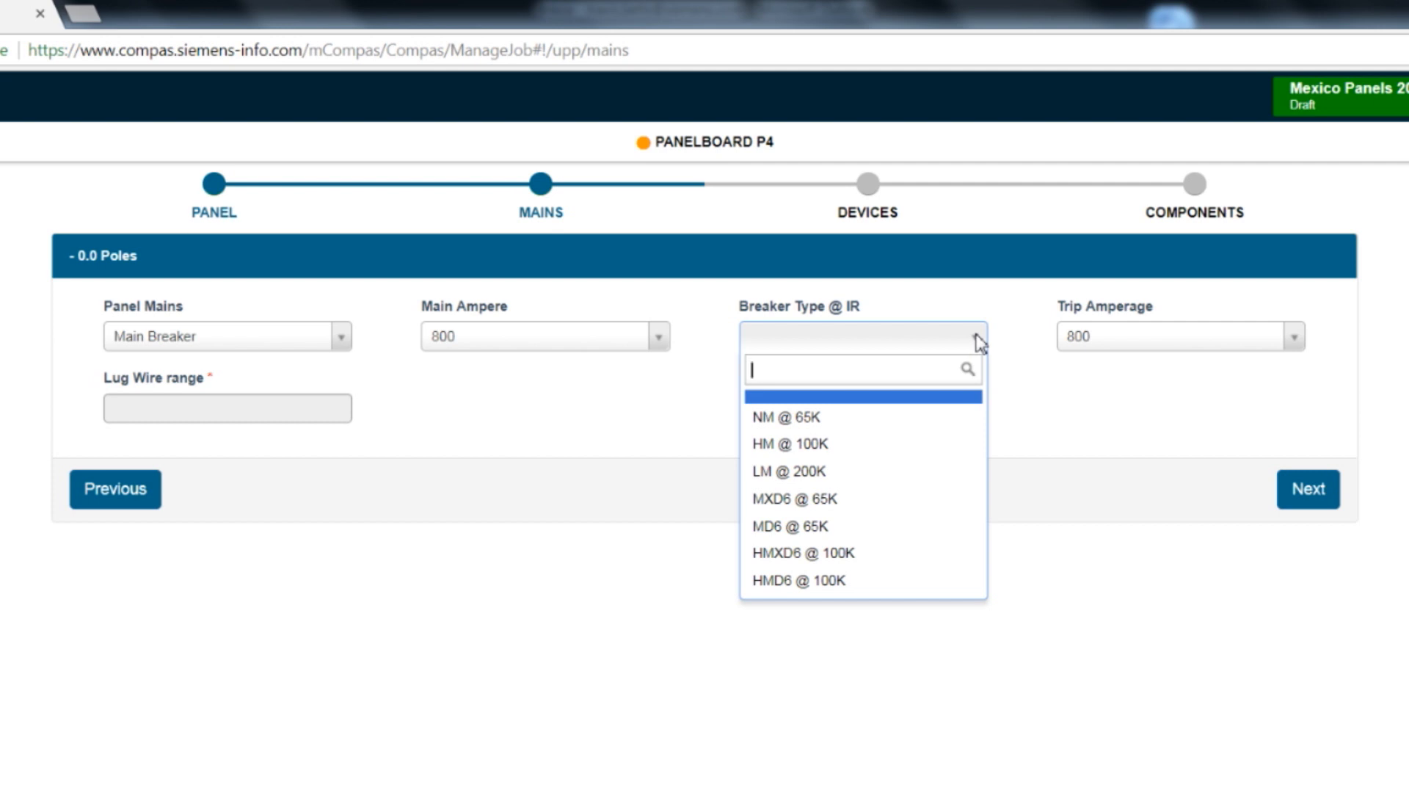
mouse_move(880, 430)
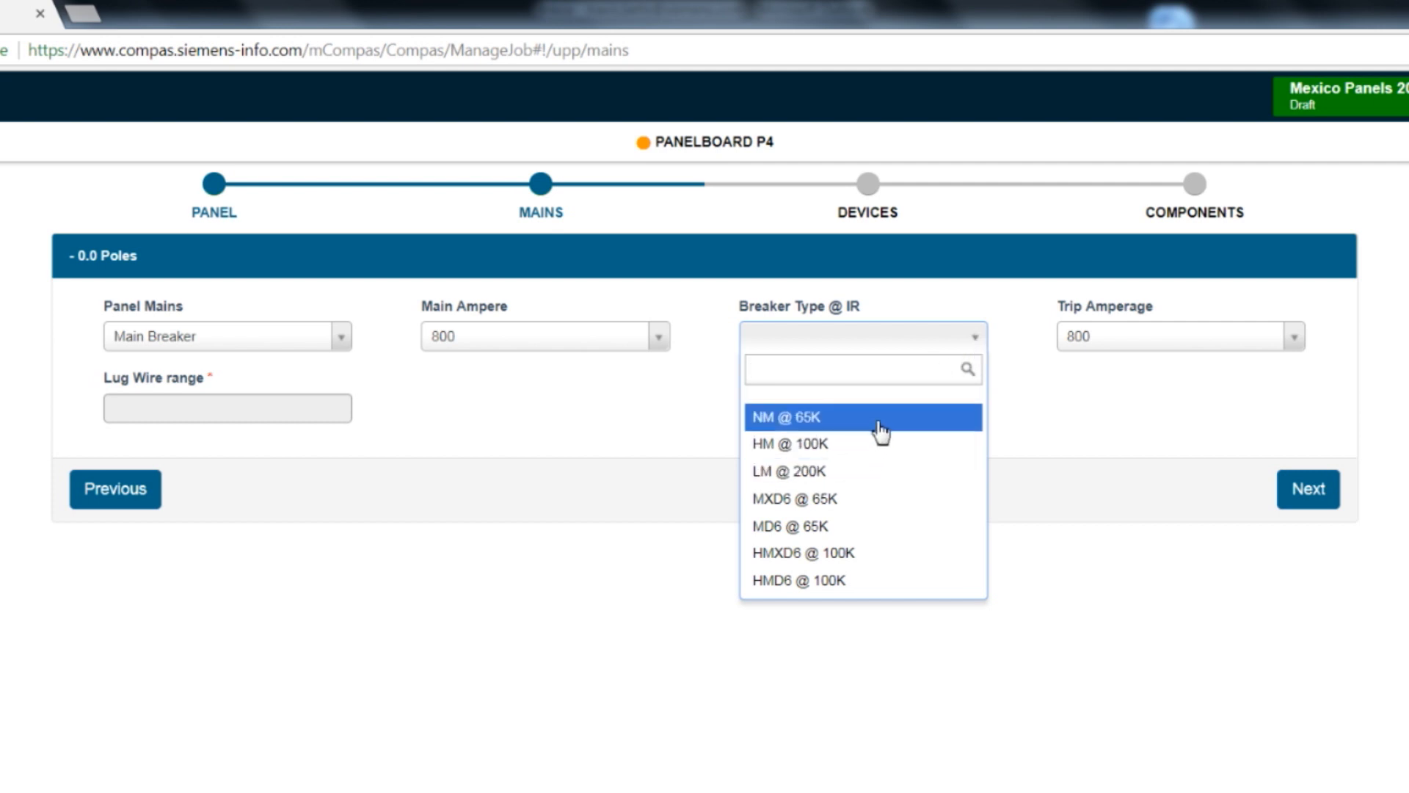
click(788, 416)
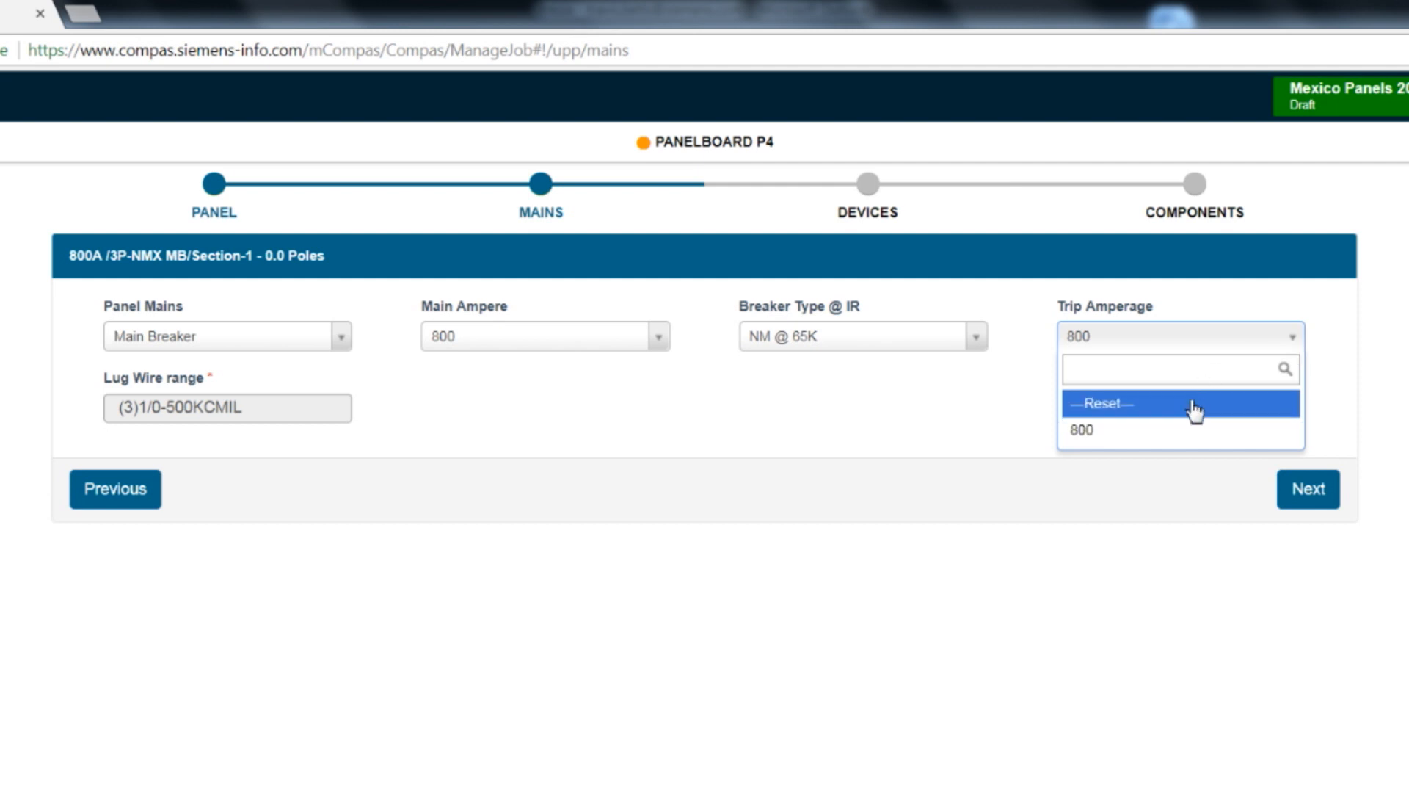
Set trip amperage to 600, then revert mains to Main Lug Only and proceed.
click(1098, 402)
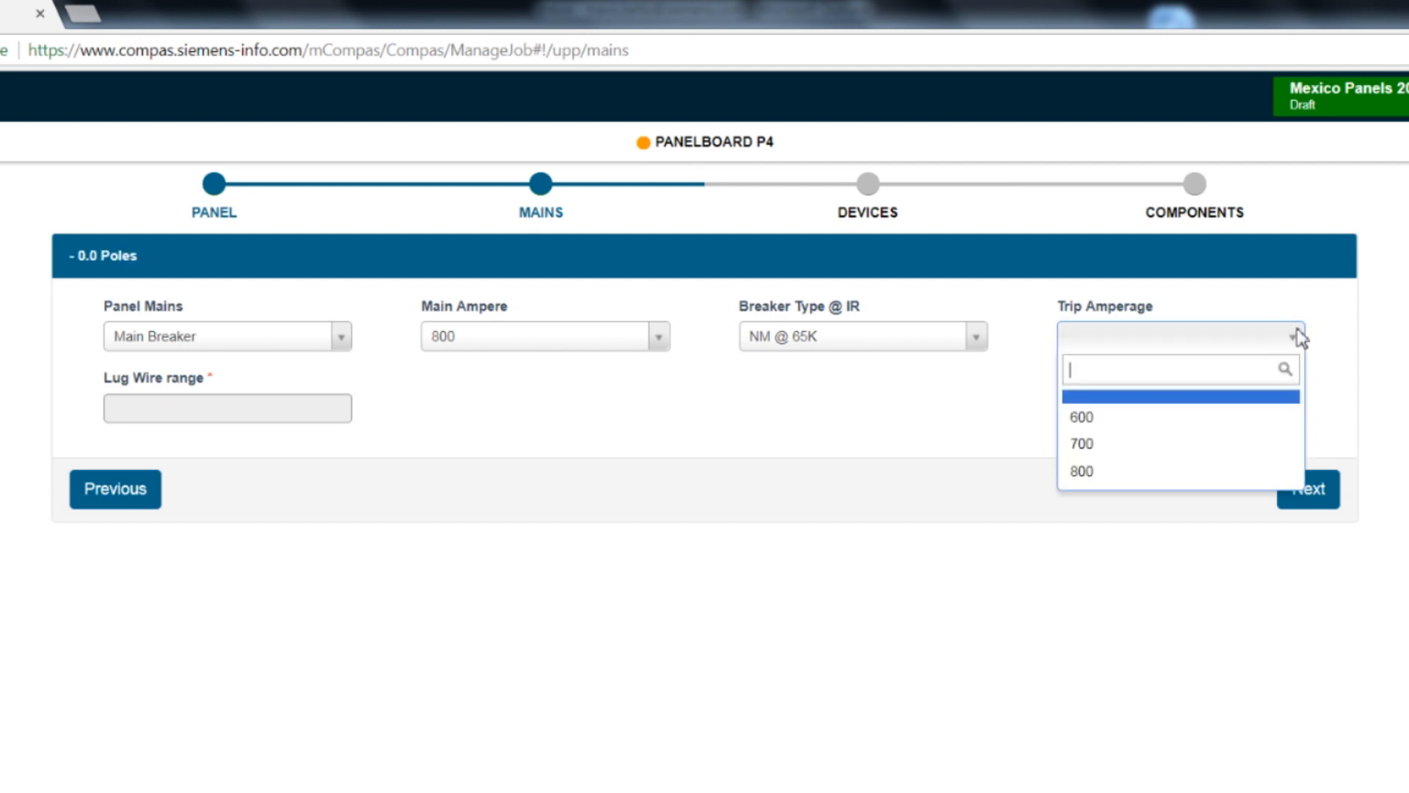
click(1082, 417)
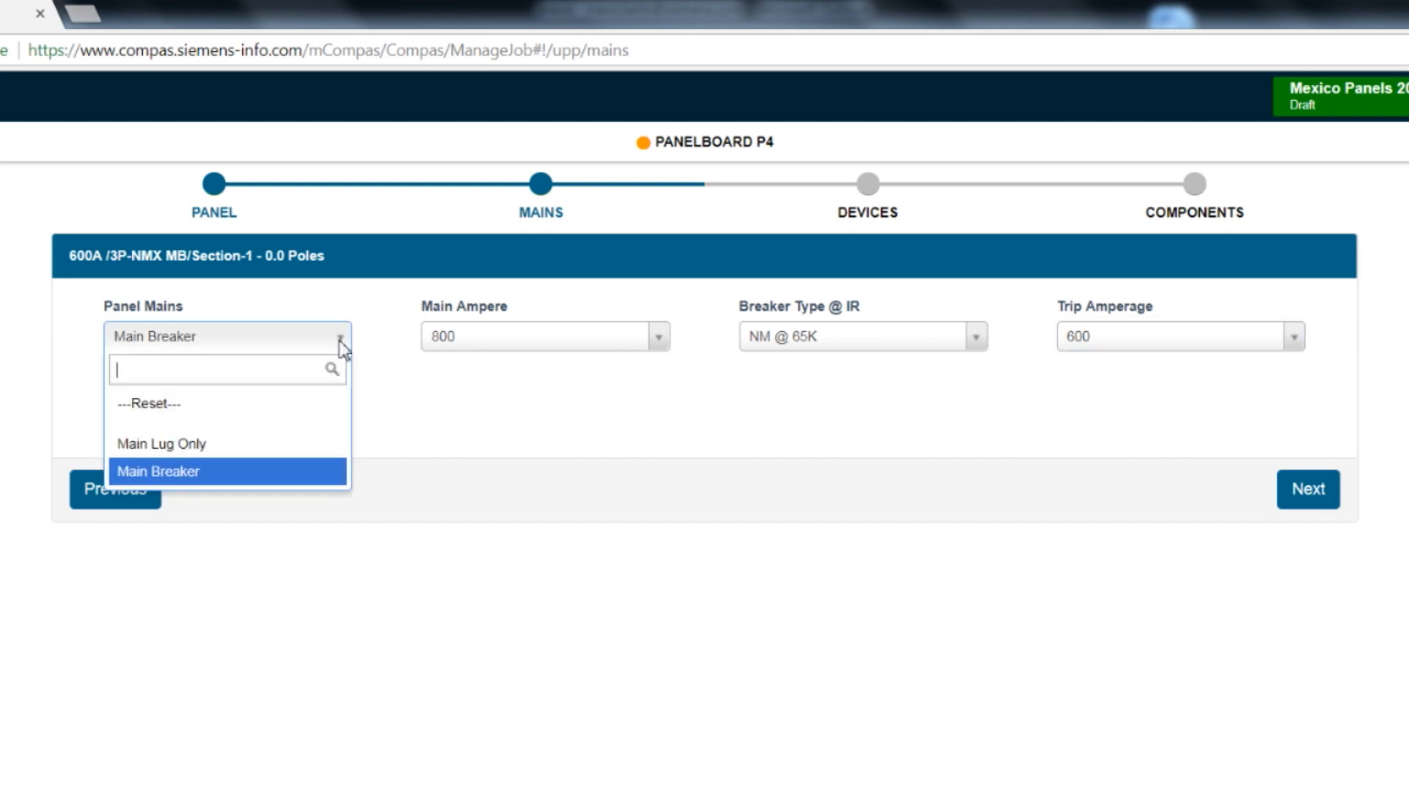
click(162, 443)
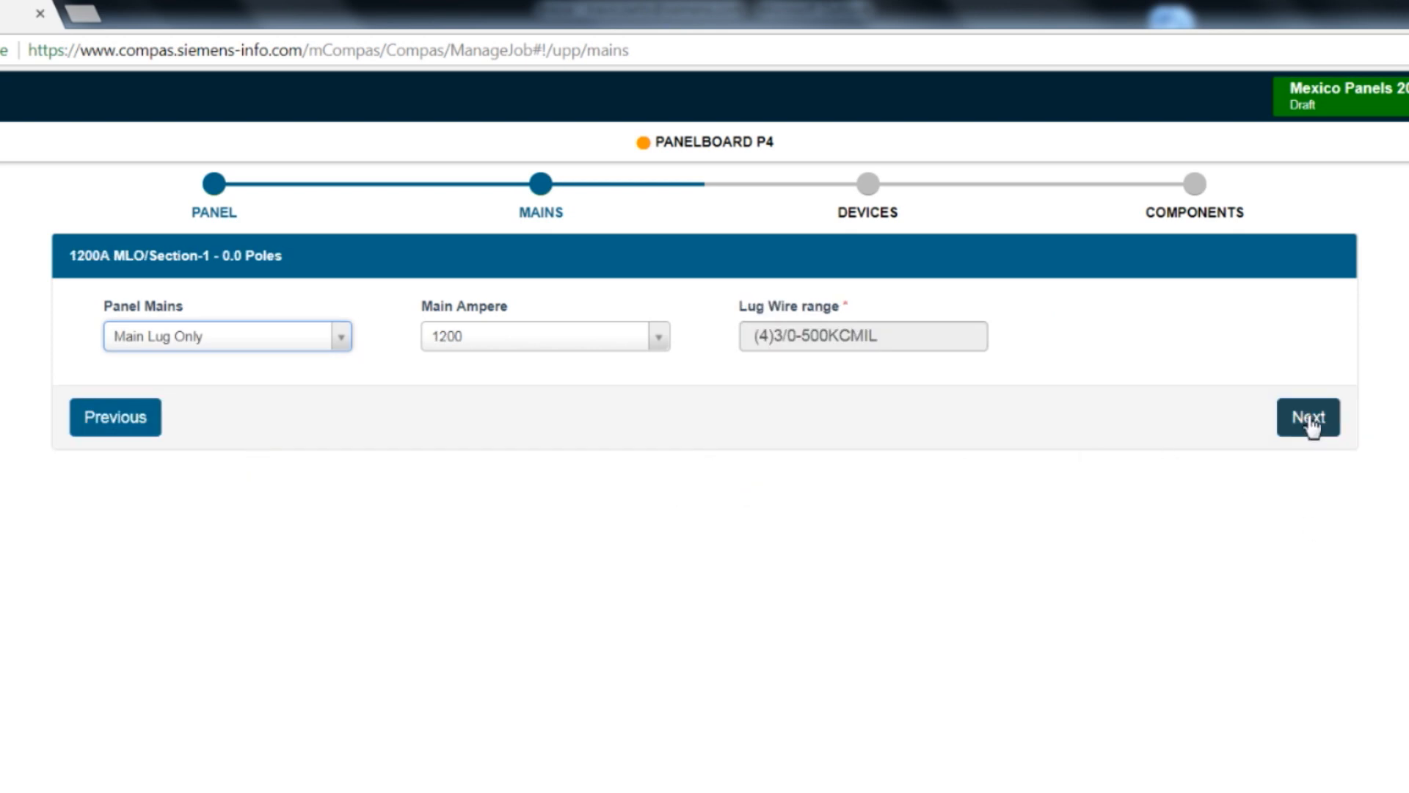
click(1306, 417)
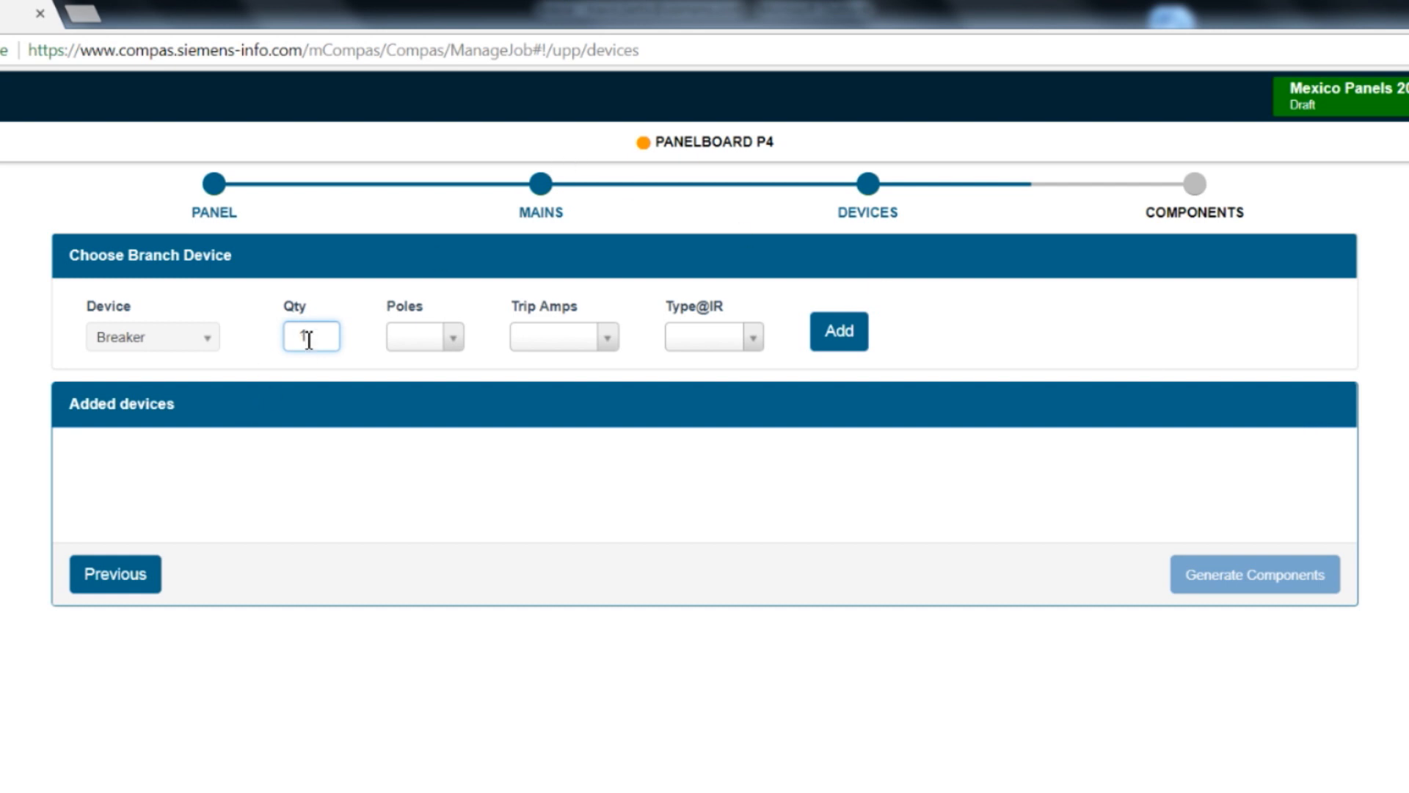
Enter the quantity and add the 3-pole 20 A BL @ 10K breakers.
text(1)
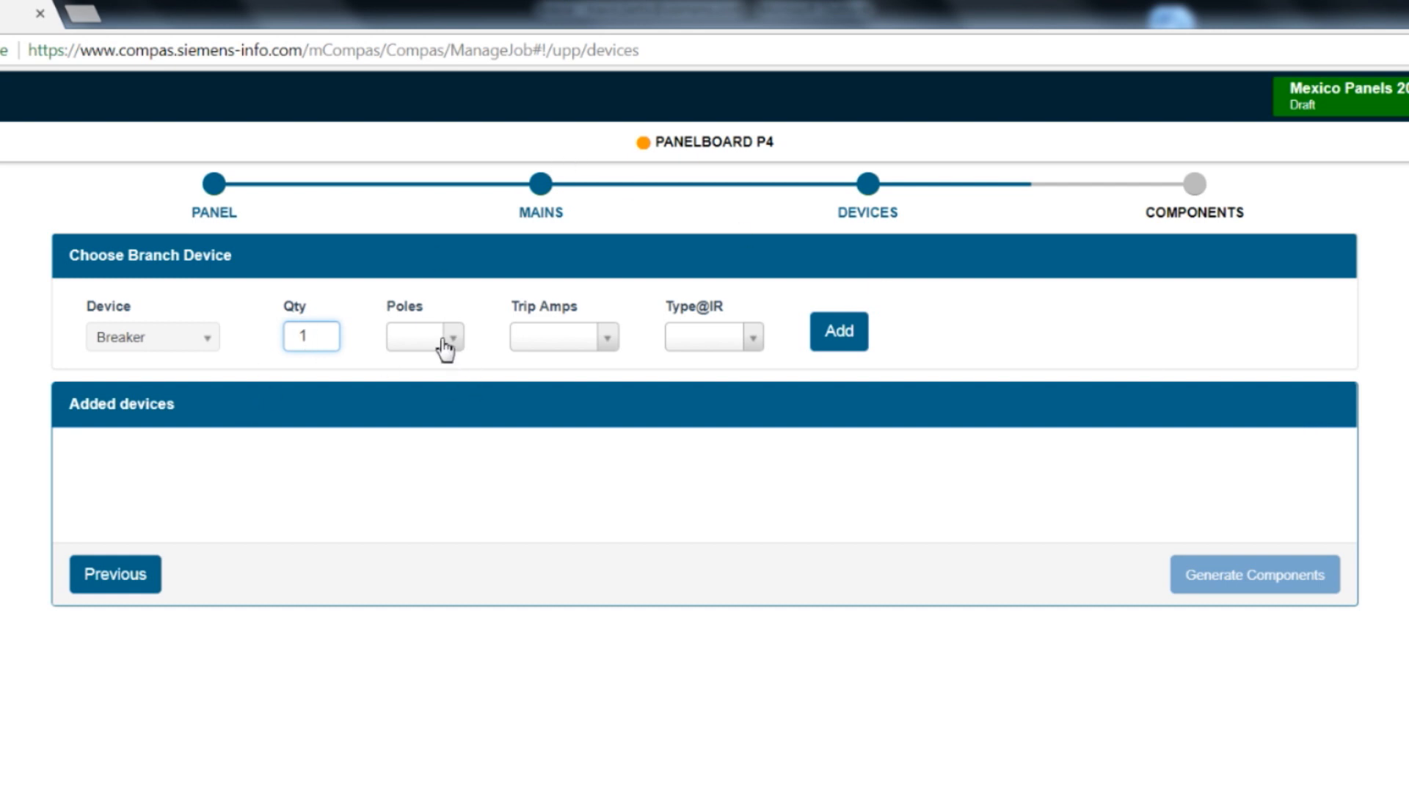
mouse_move(560, 347)
text(2)
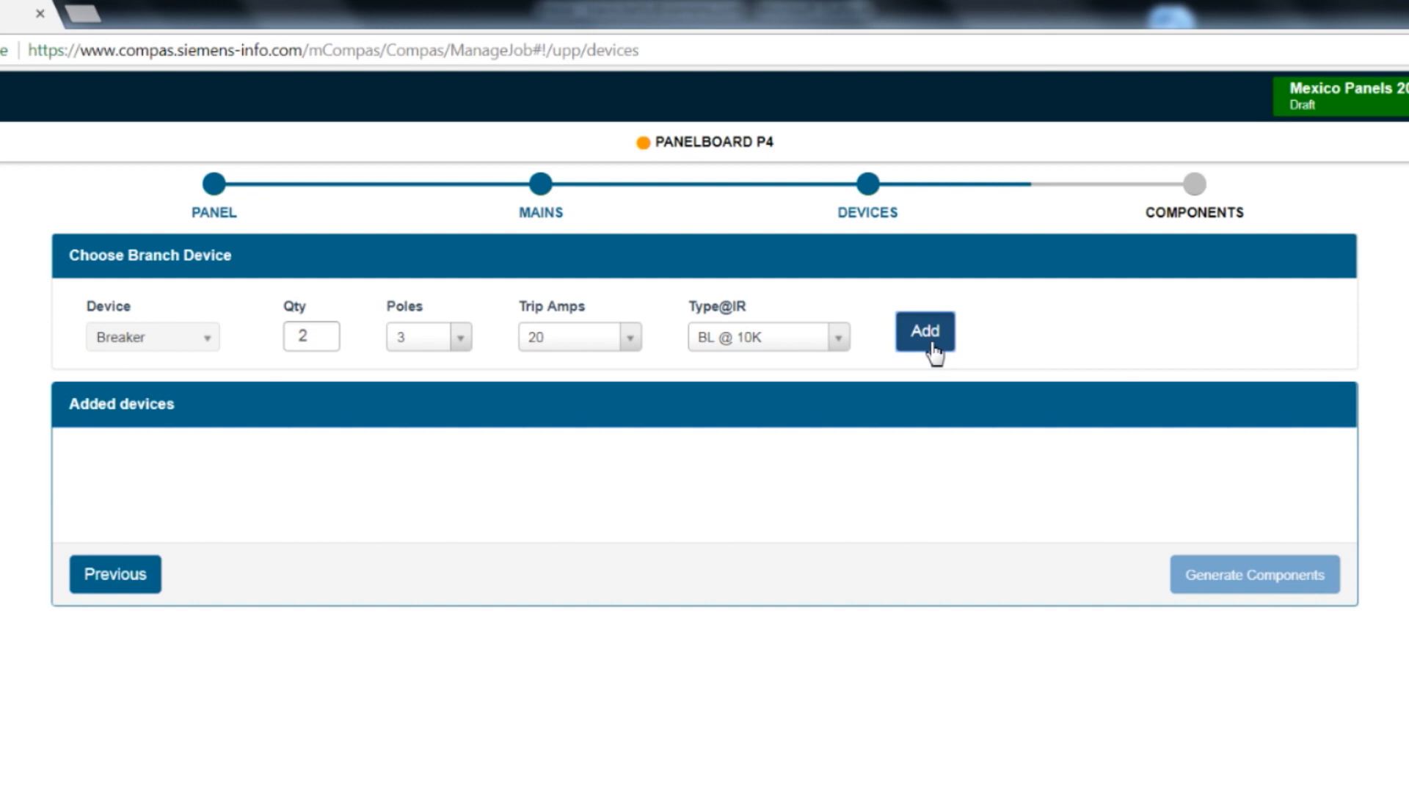
click(924, 331)
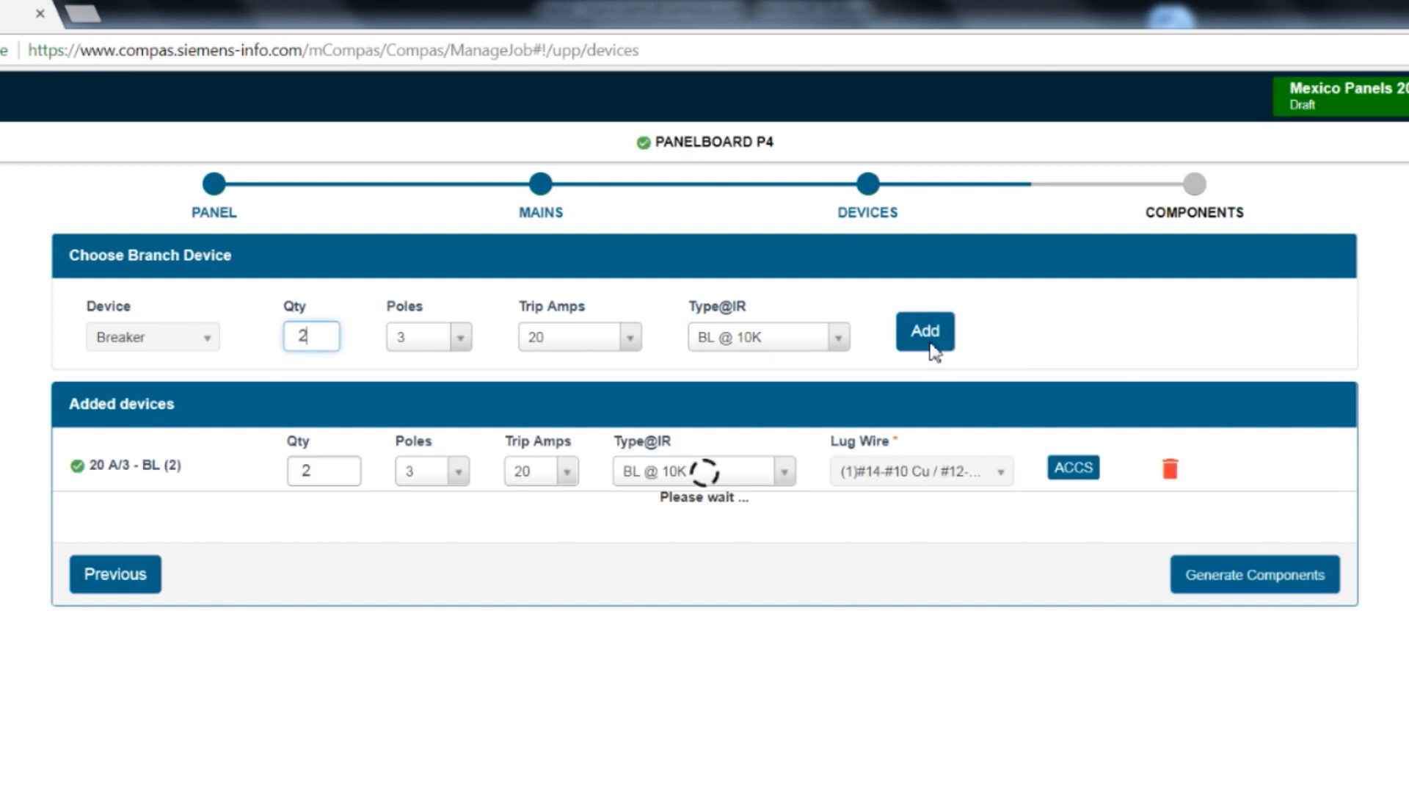
click(924, 331)
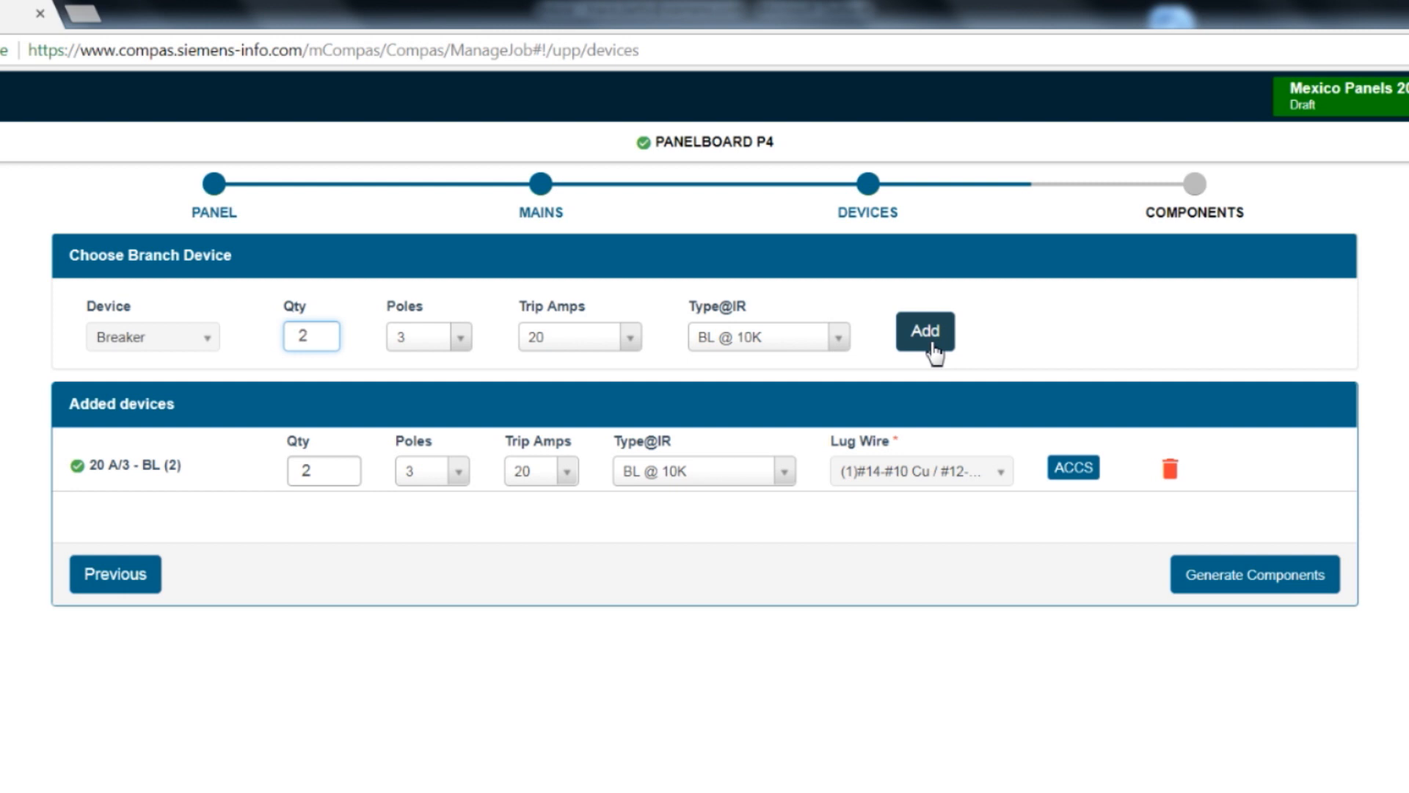
Reset and reselect BL @ 10K as the 20 A breakers' type.
click(703, 470)
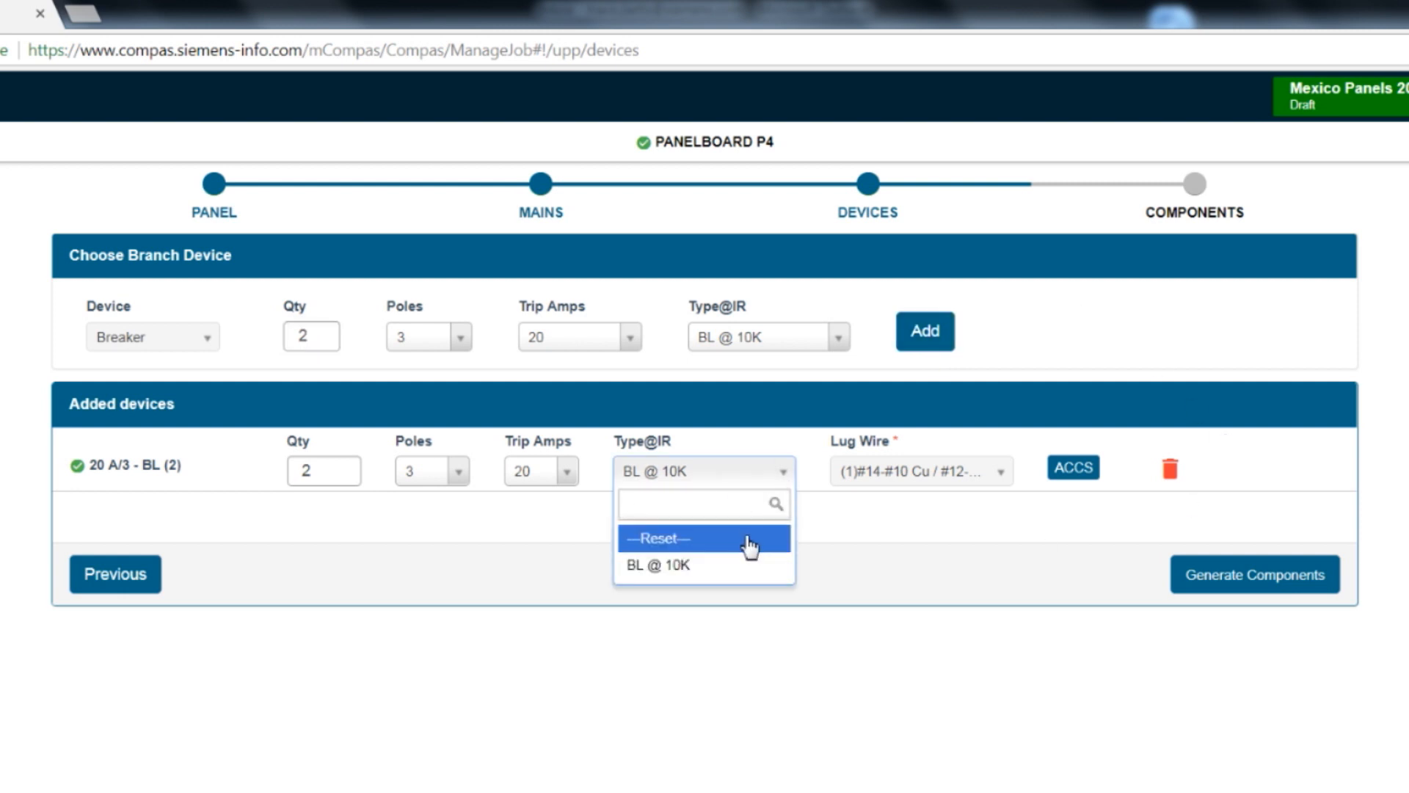
click(659, 538)
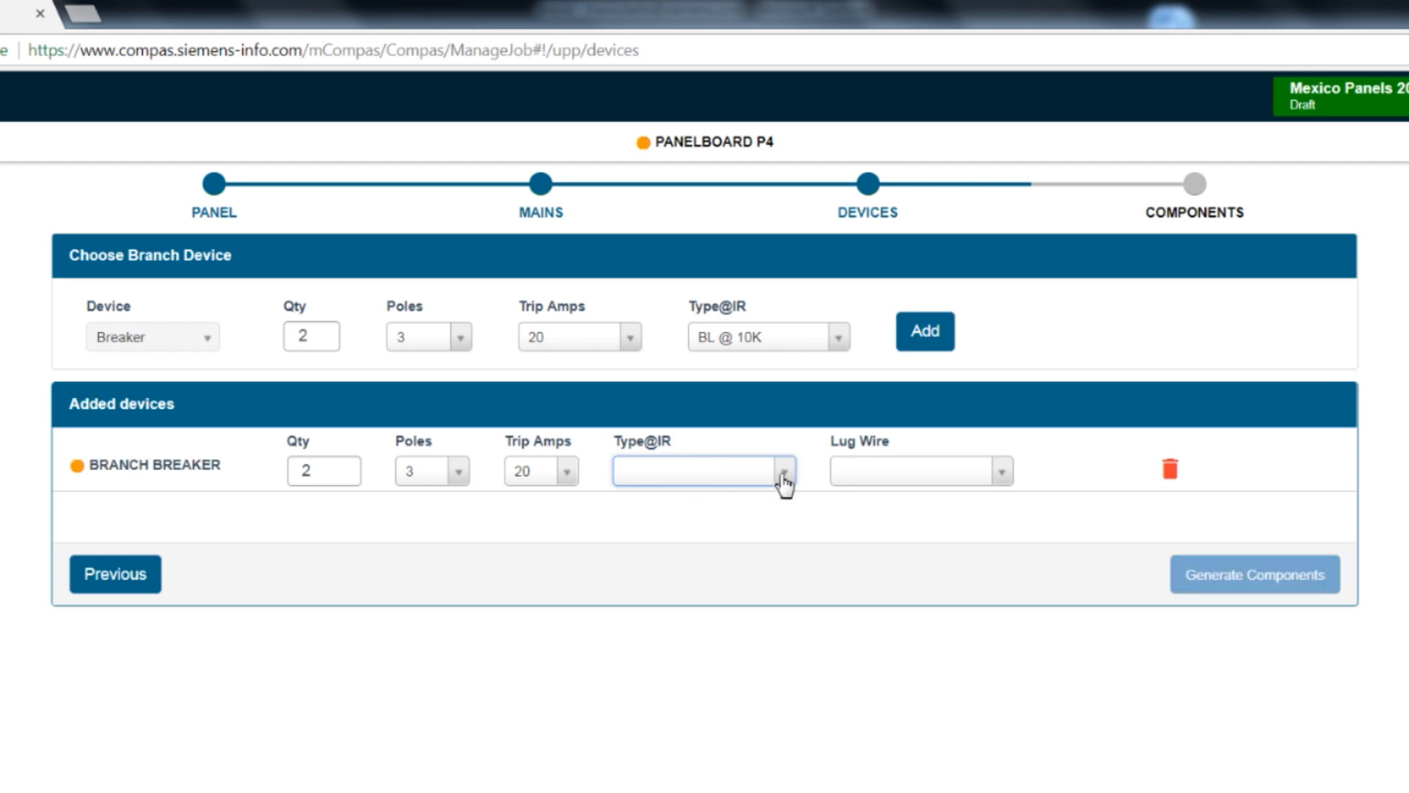
click(781, 469)
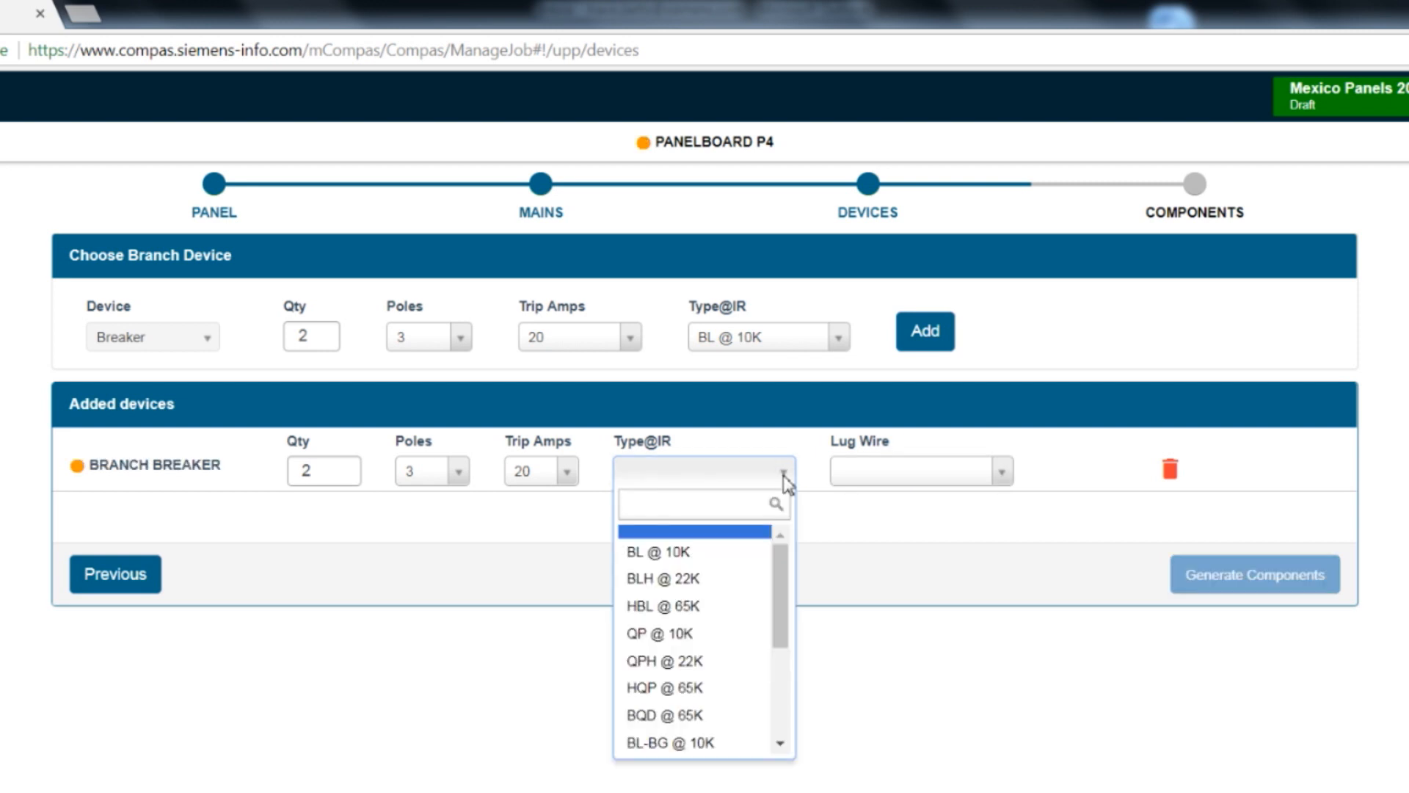
mouse_move(733, 552)
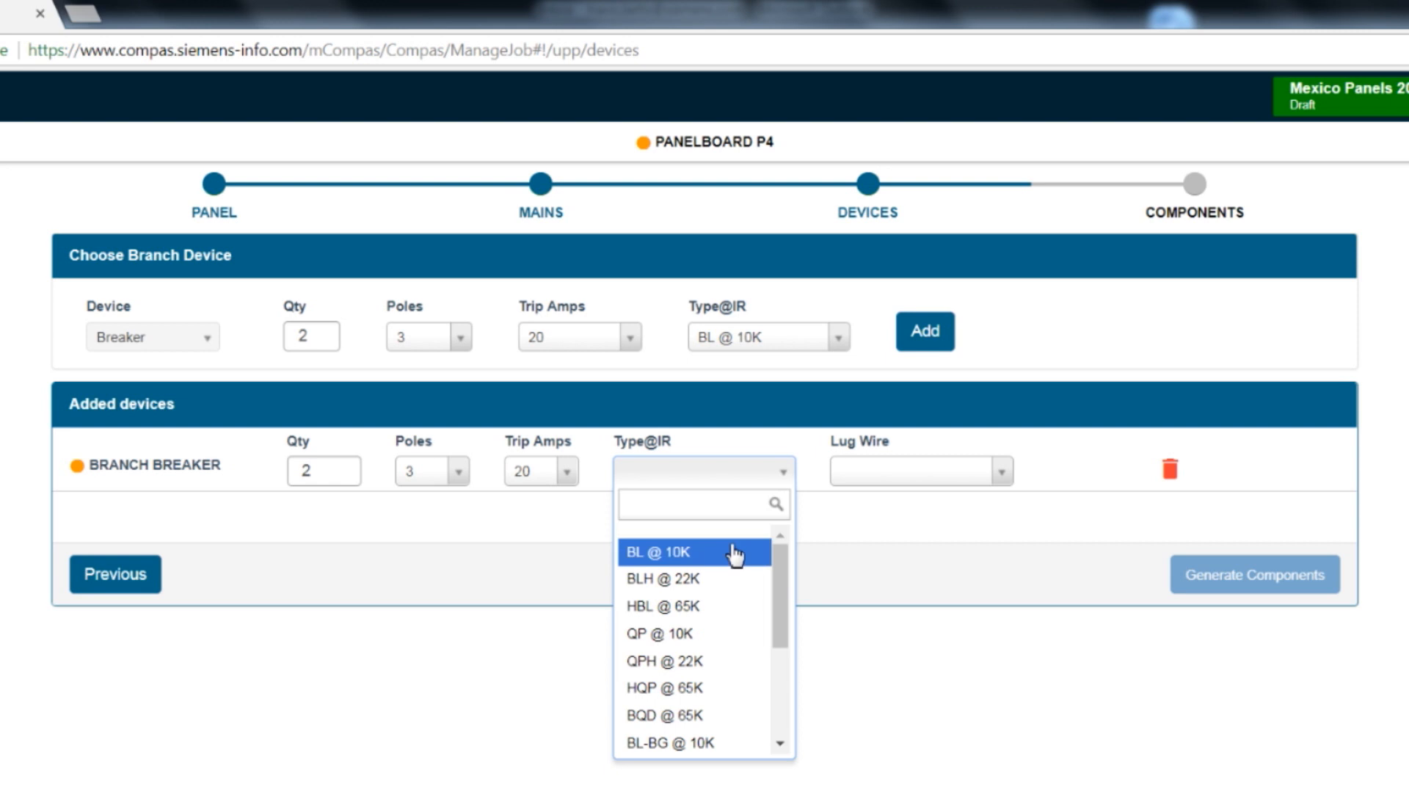
click(659, 551)
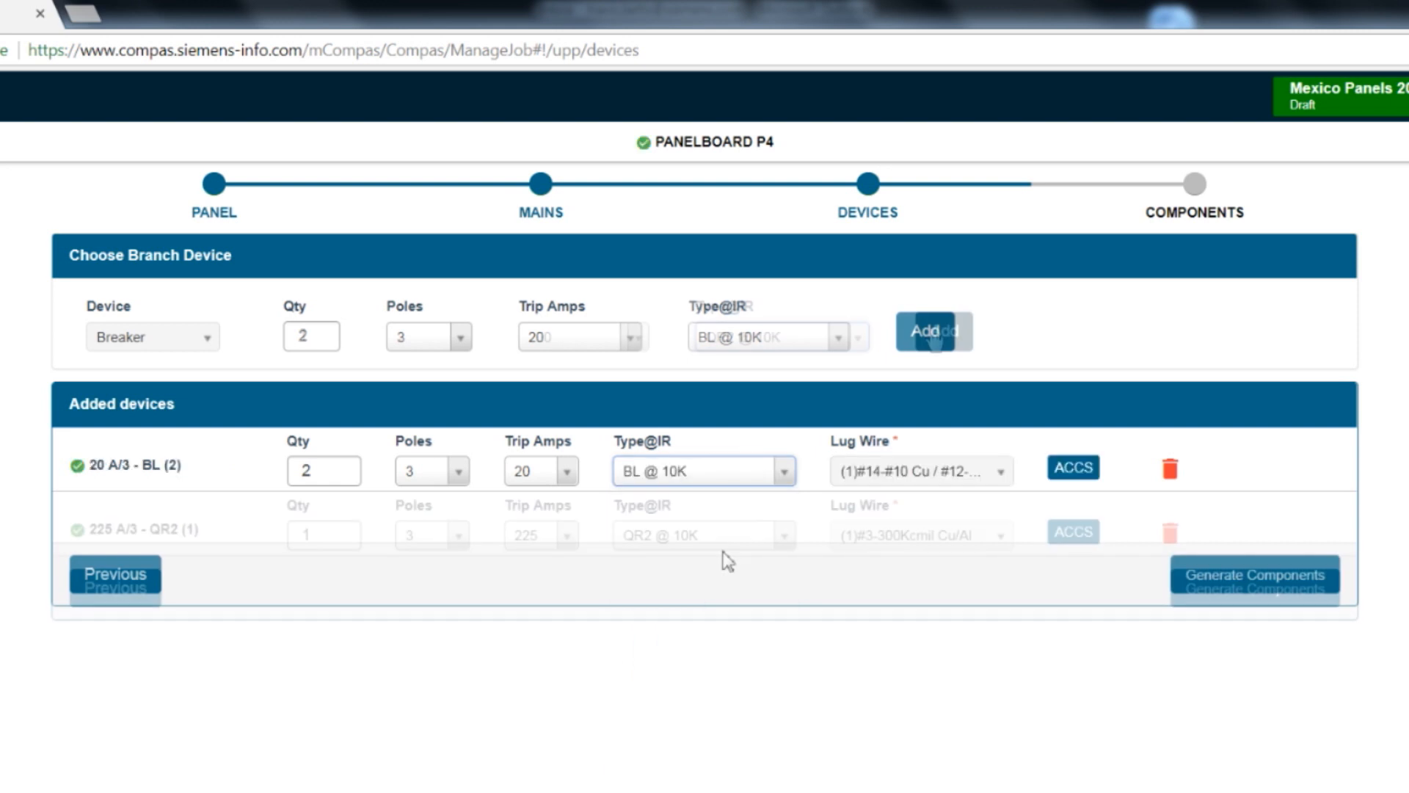
Add the 225 A 3-pole QR2, 200 A 2-pole QR2 and 200 A FXD6 breakers.
click(933, 330)
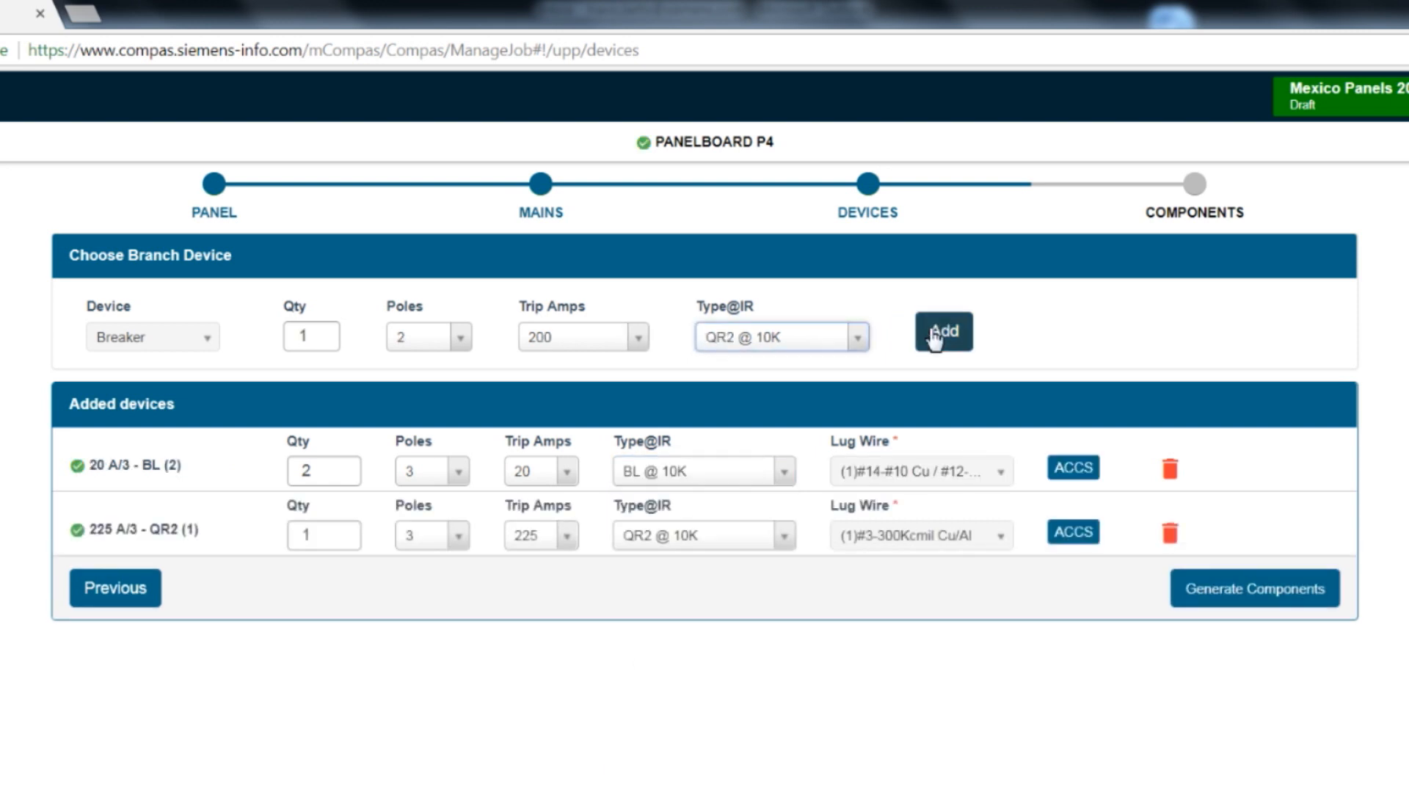
click(942, 331)
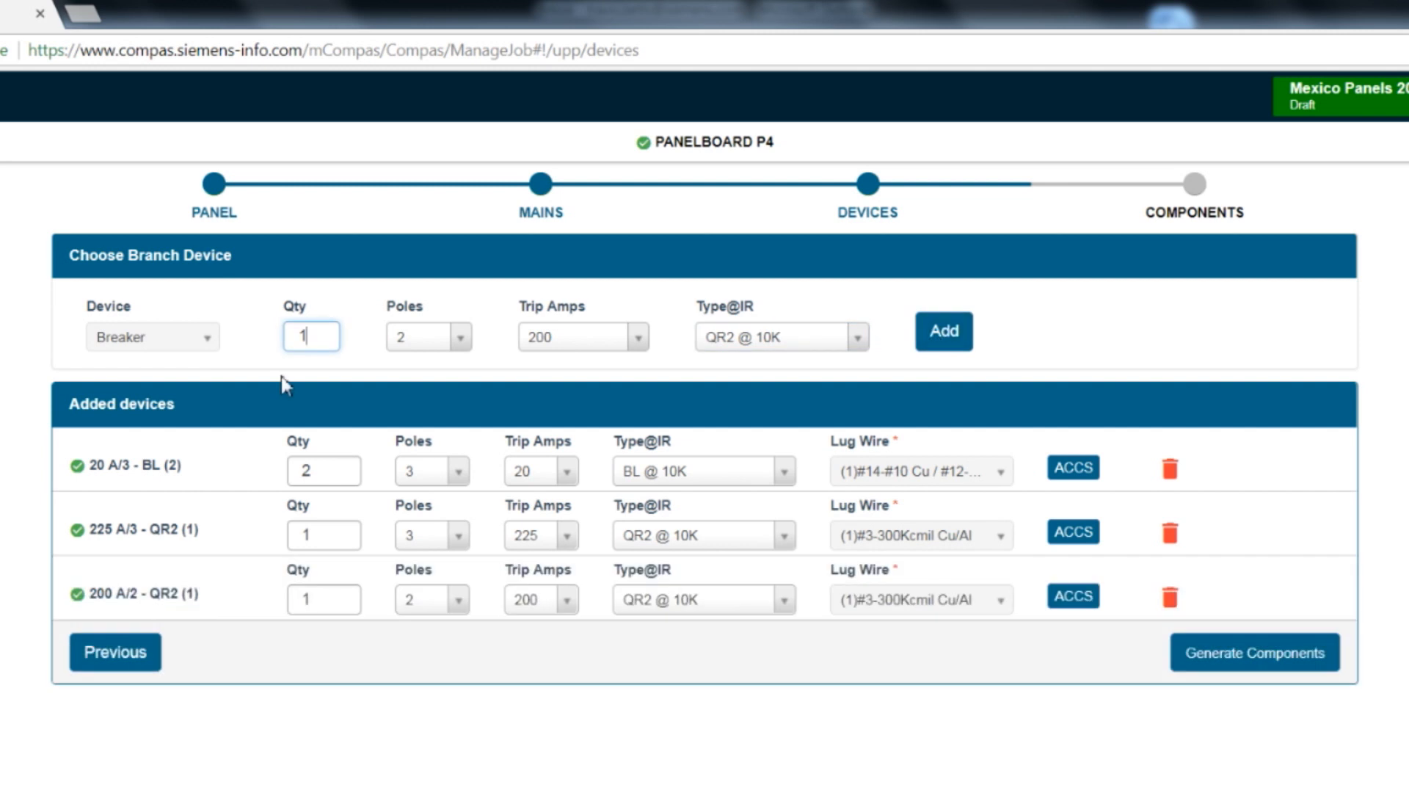
click(944, 331)
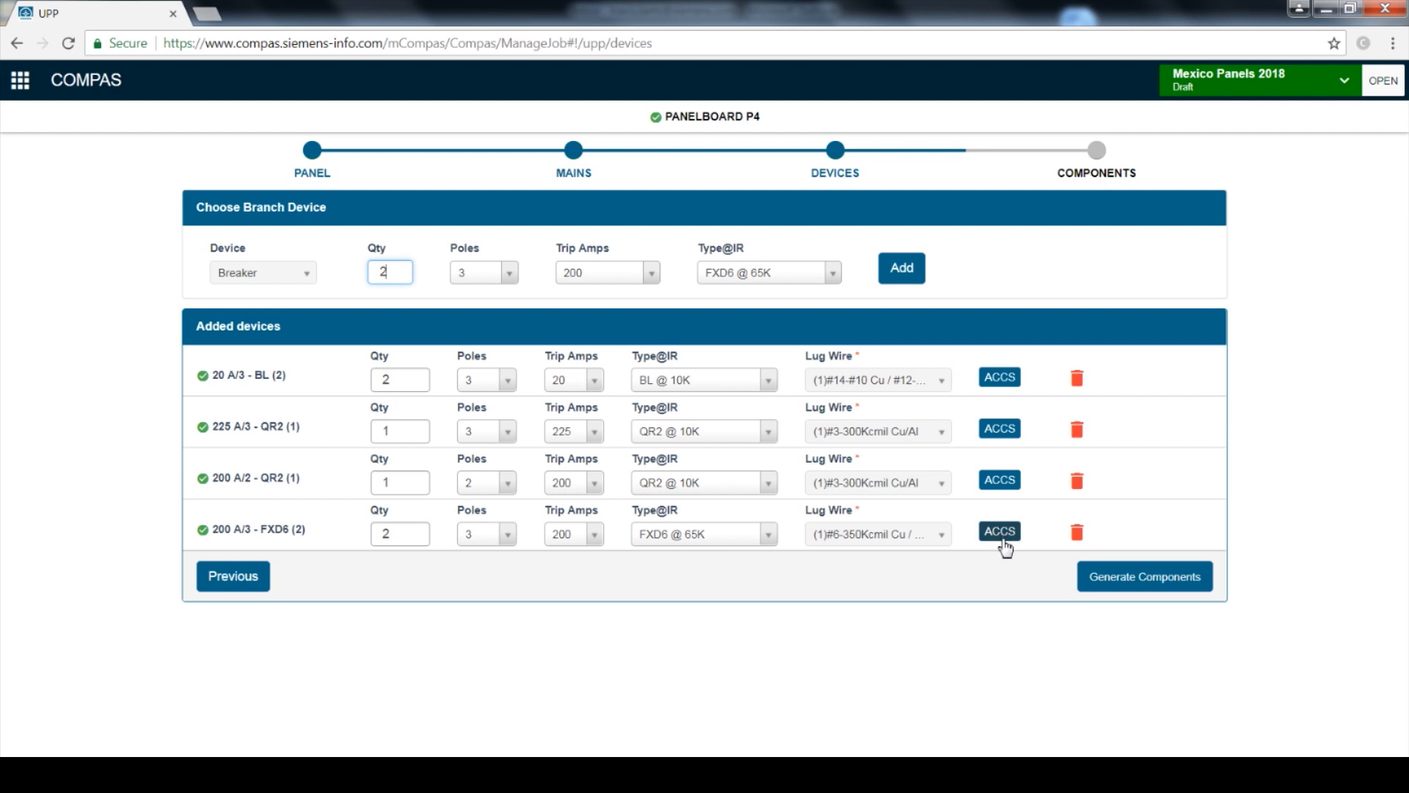
click(998, 531)
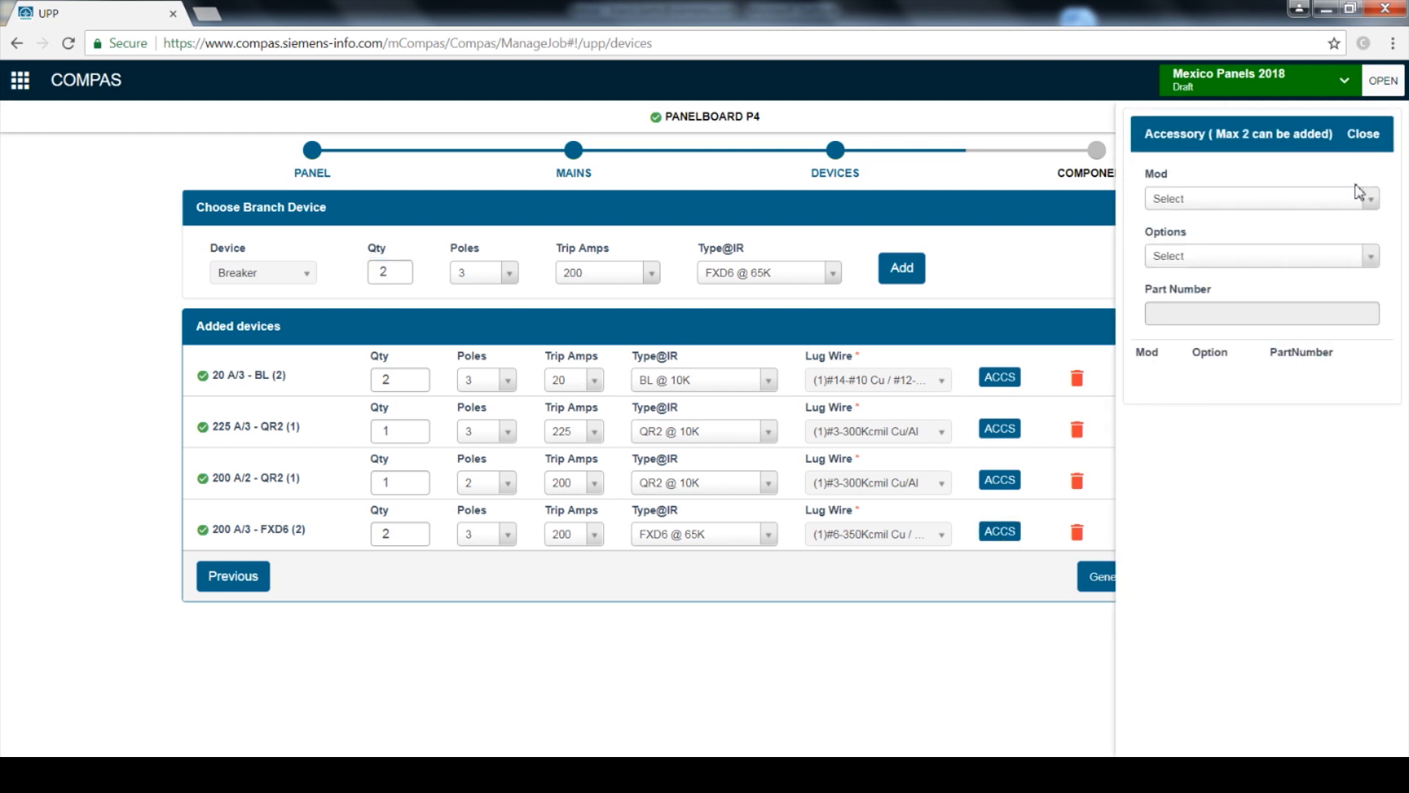
click(1258, 198)
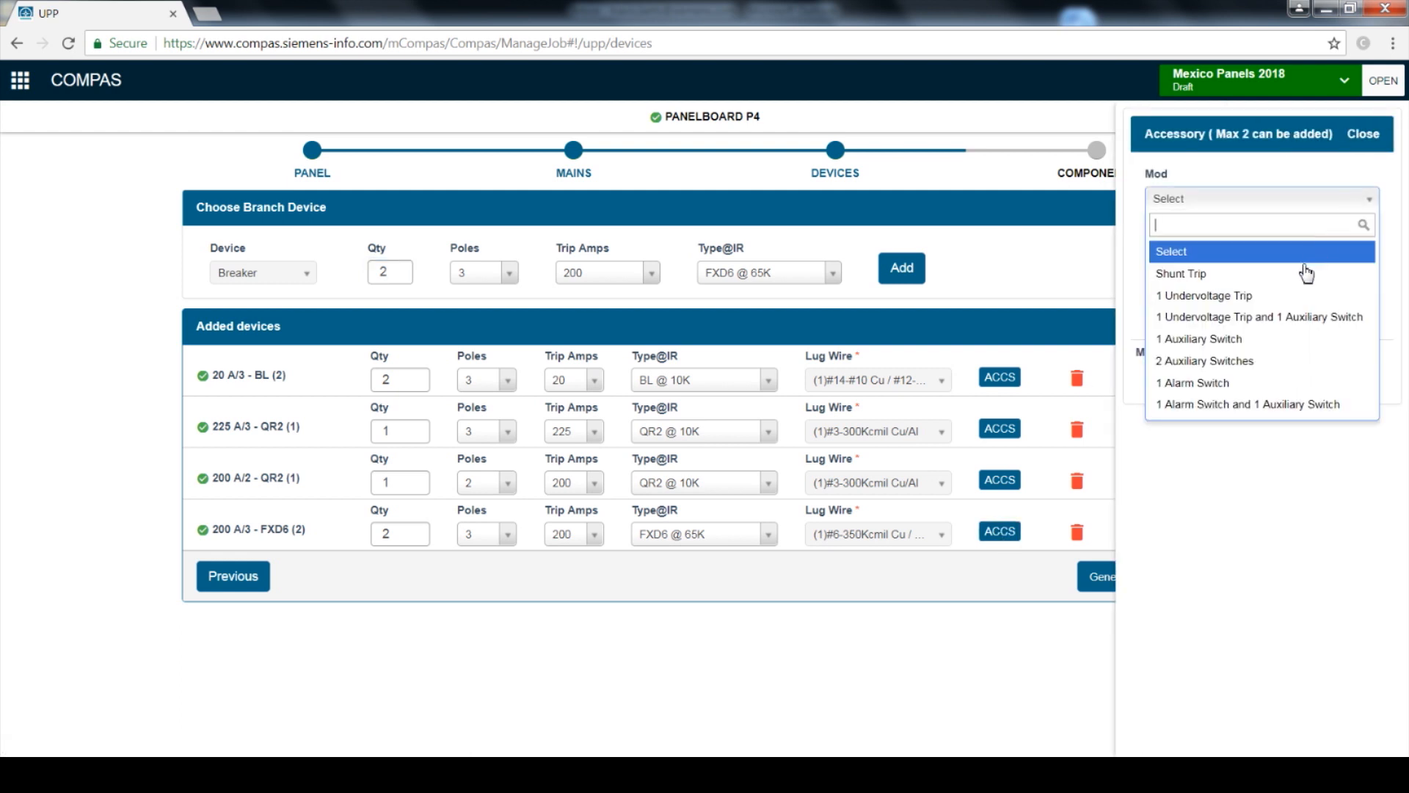
click(1180, 273)
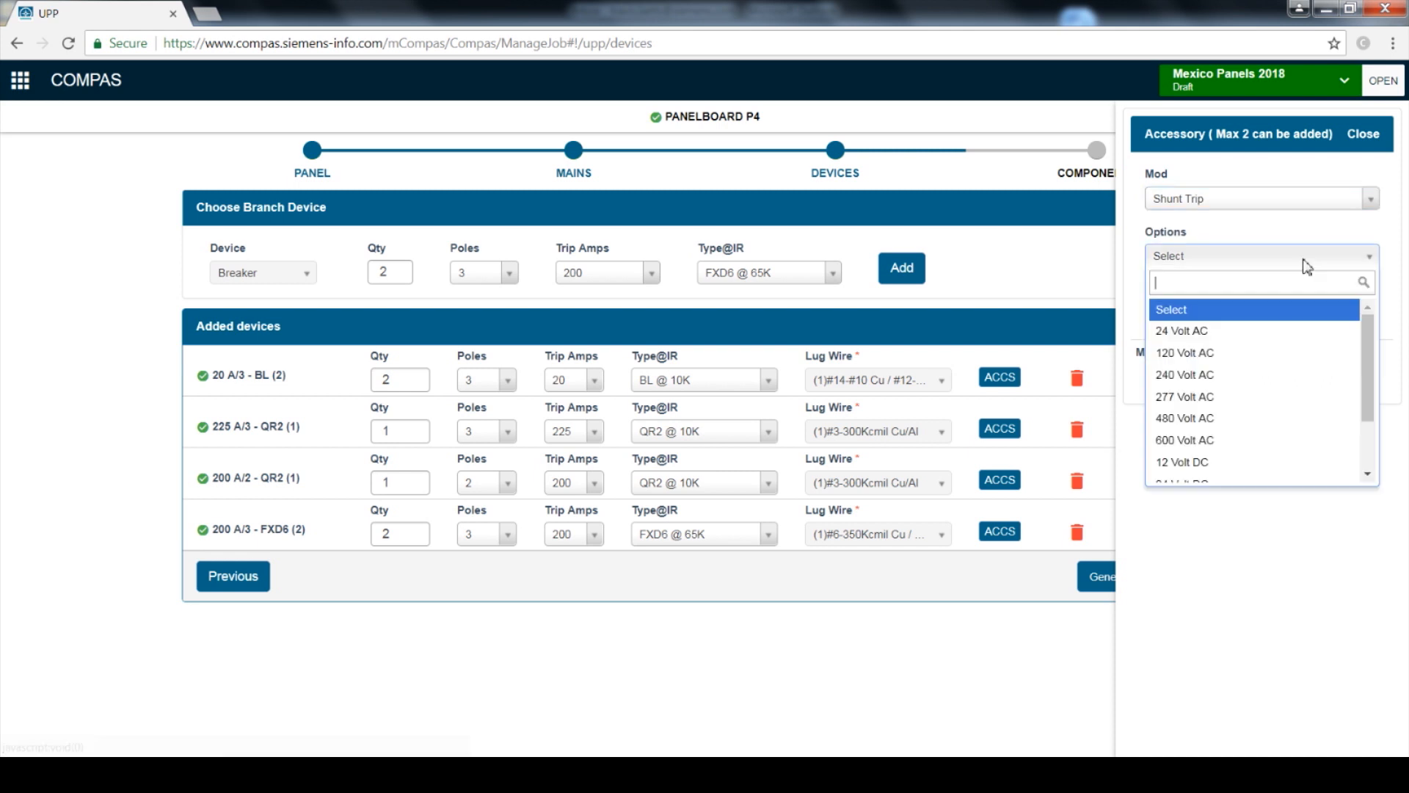
click(1184, 352)
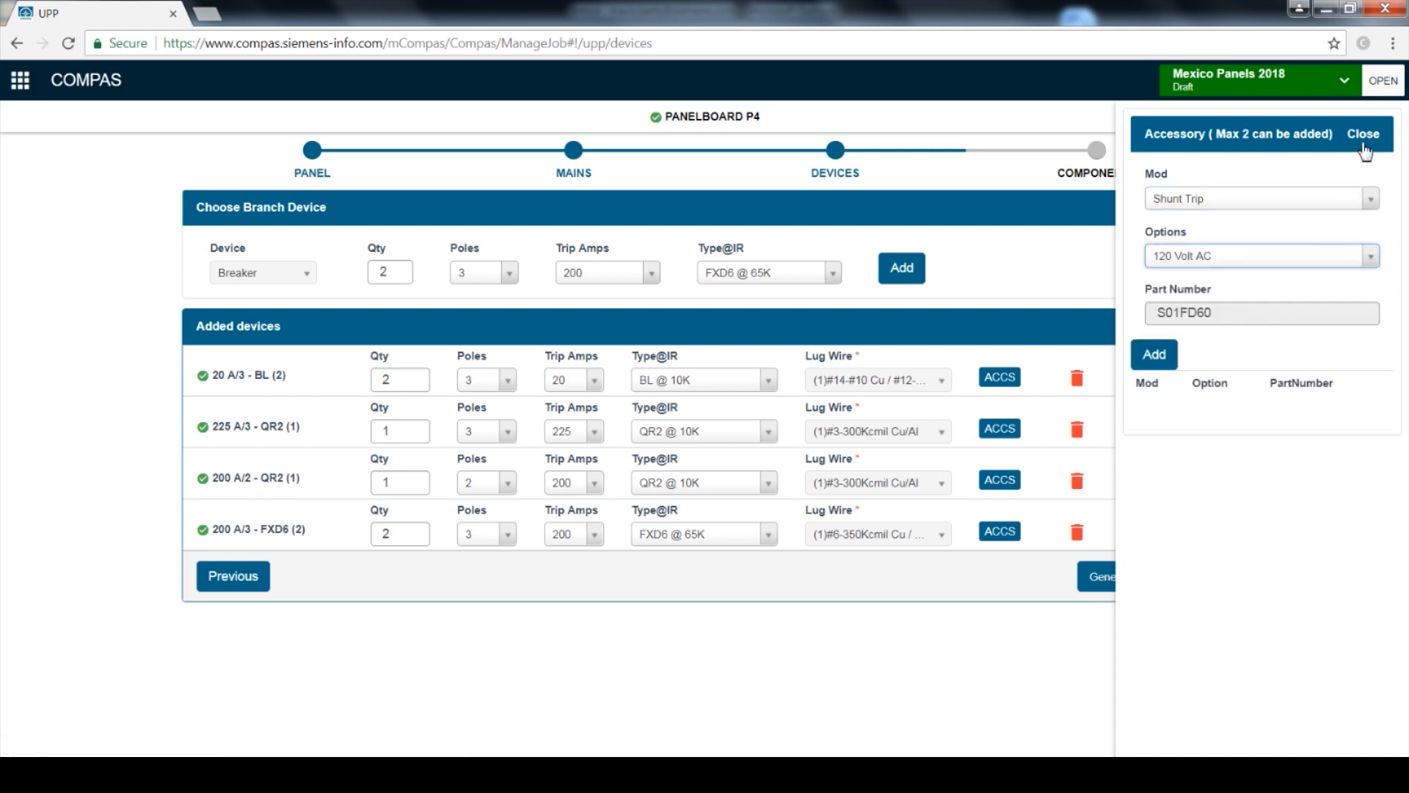
click(1362, 134)
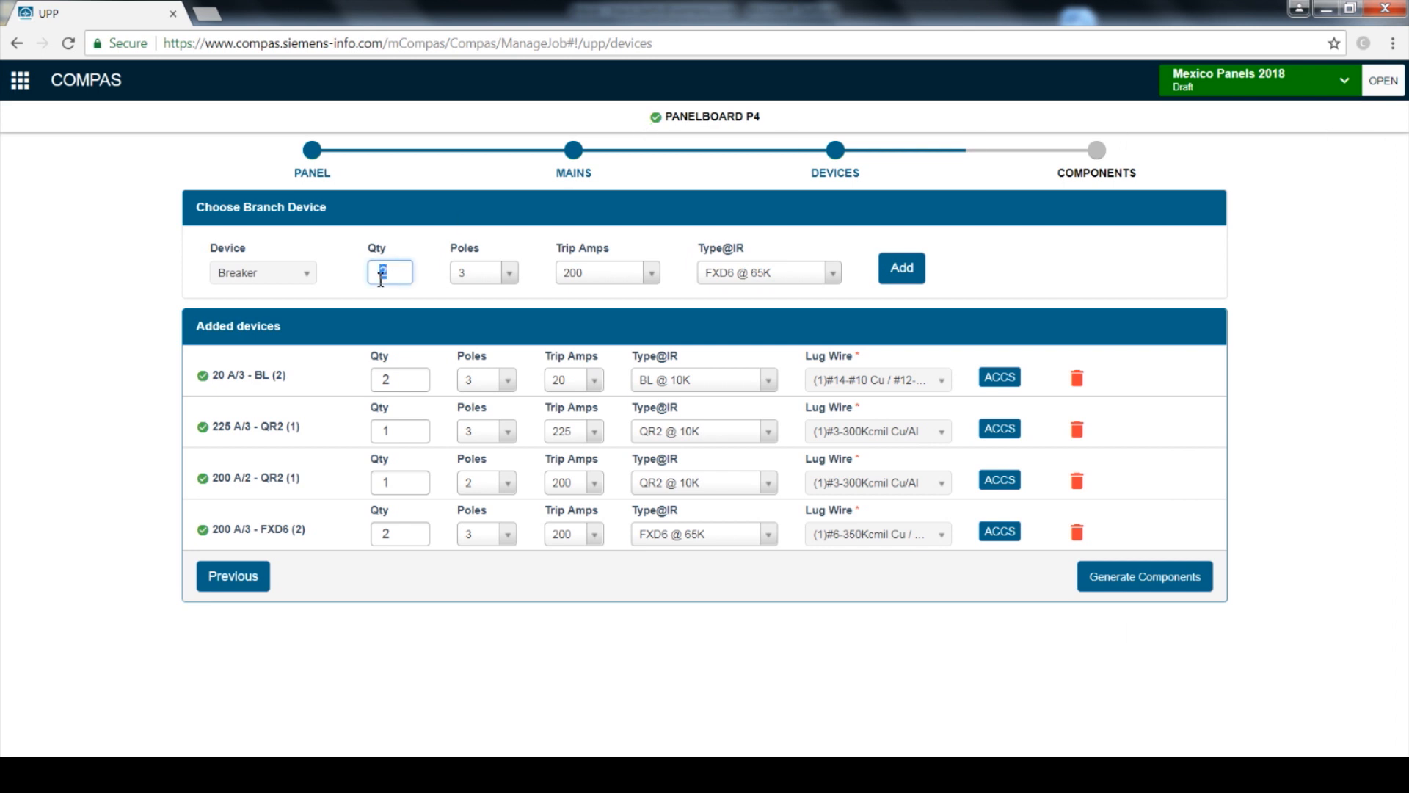
Add one 400 A 3-pole JXD2 @ 65K breaker, then generate components.
text(1)
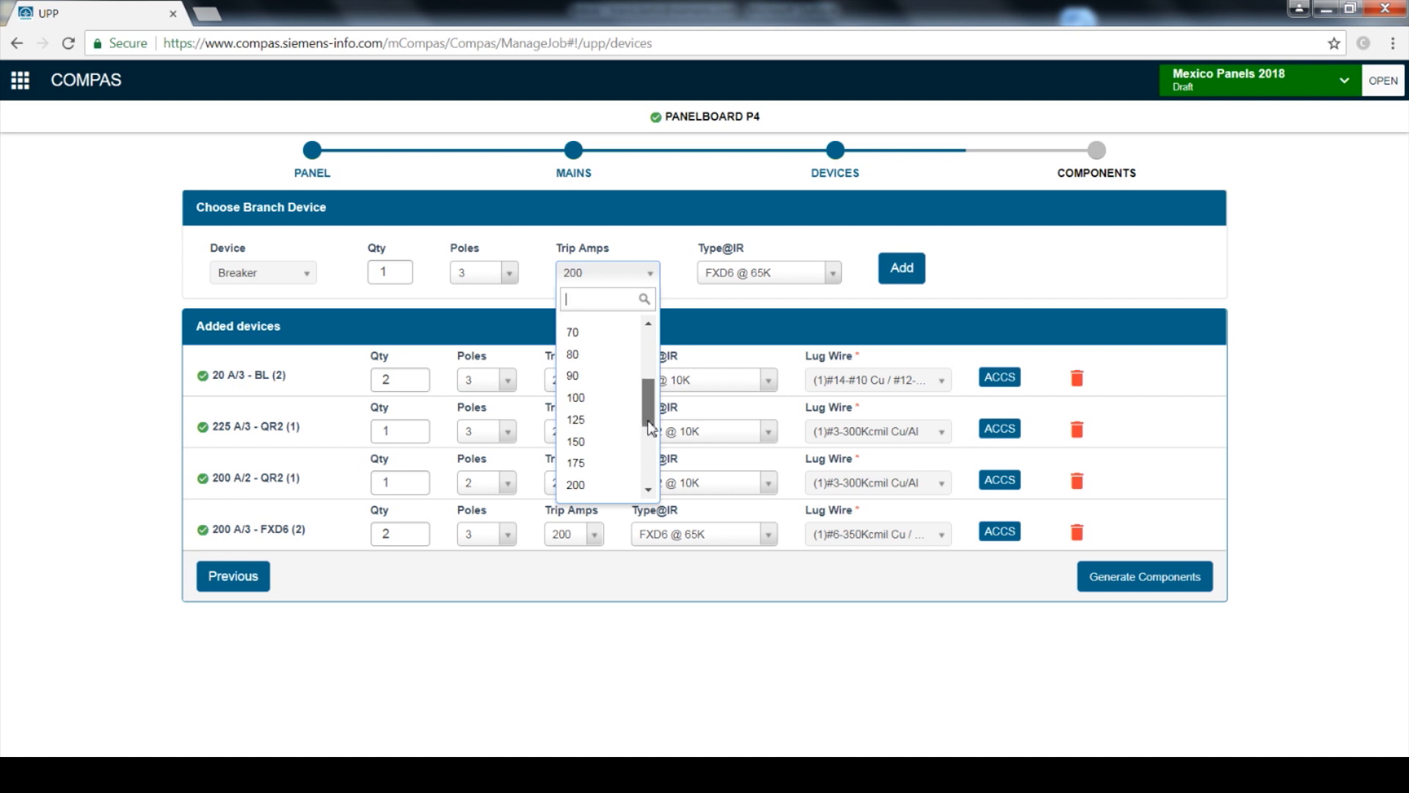
click(607, 272)
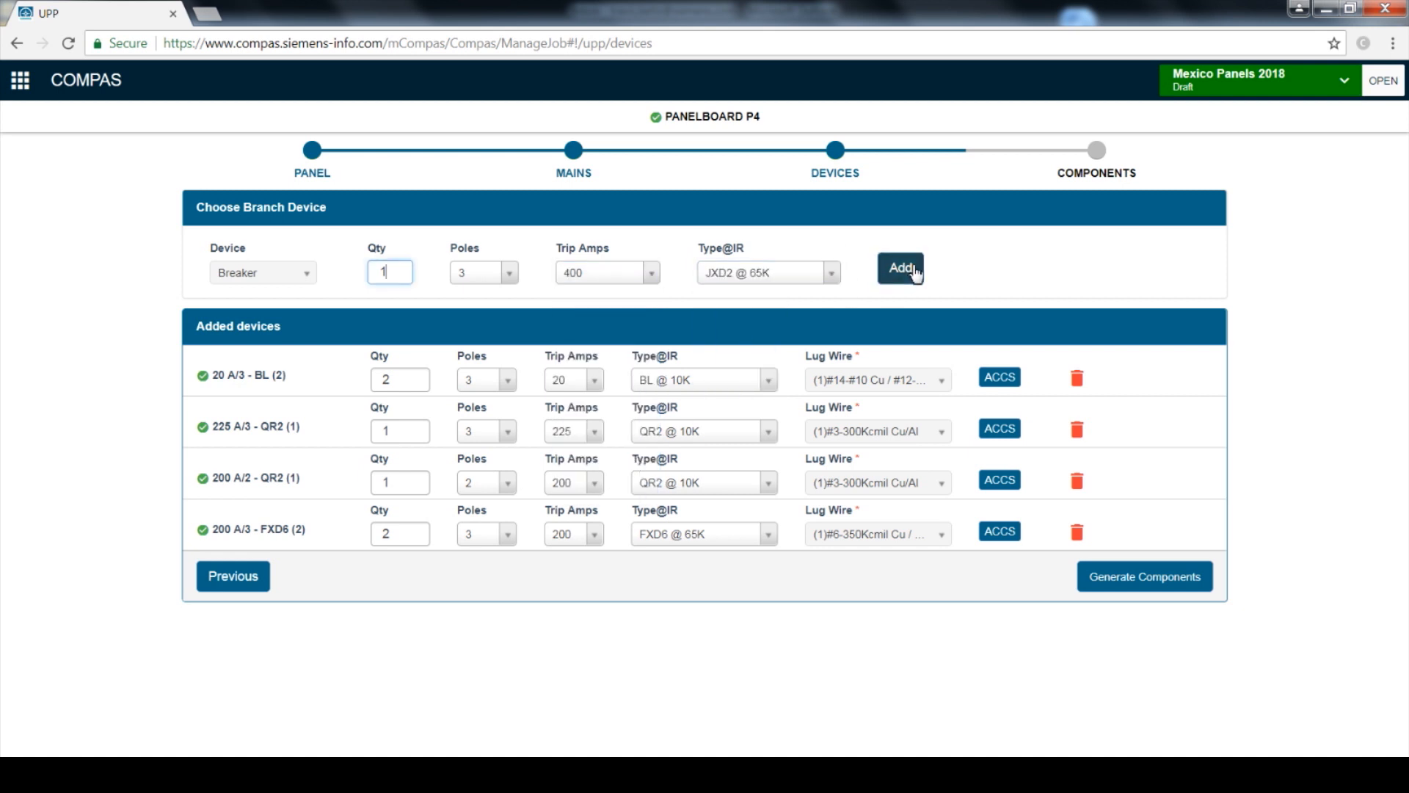
click(899, 267)
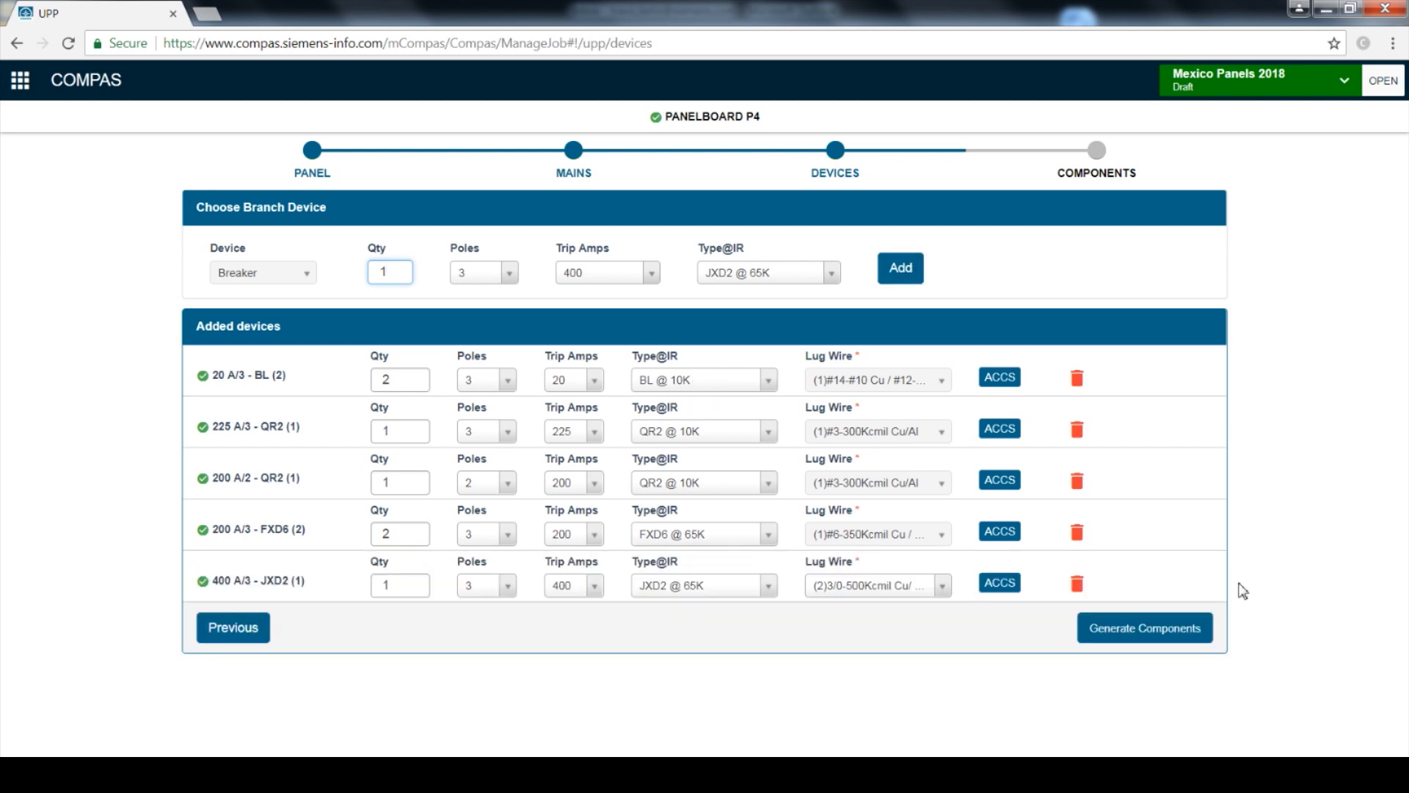
click(1144, 628)
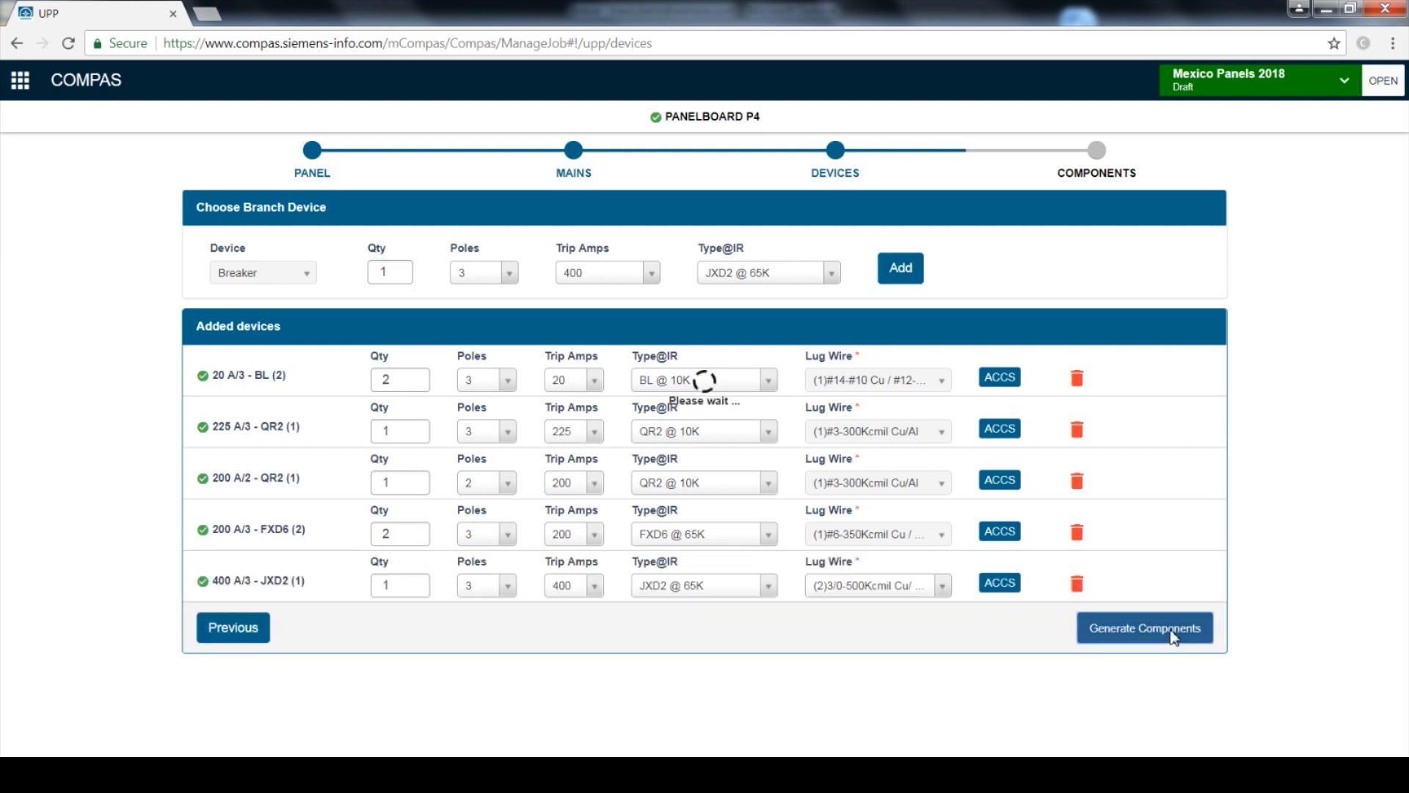
Scroll through the generated components list of catalog numbers, UPCs and quantities.
click(1144, 628)
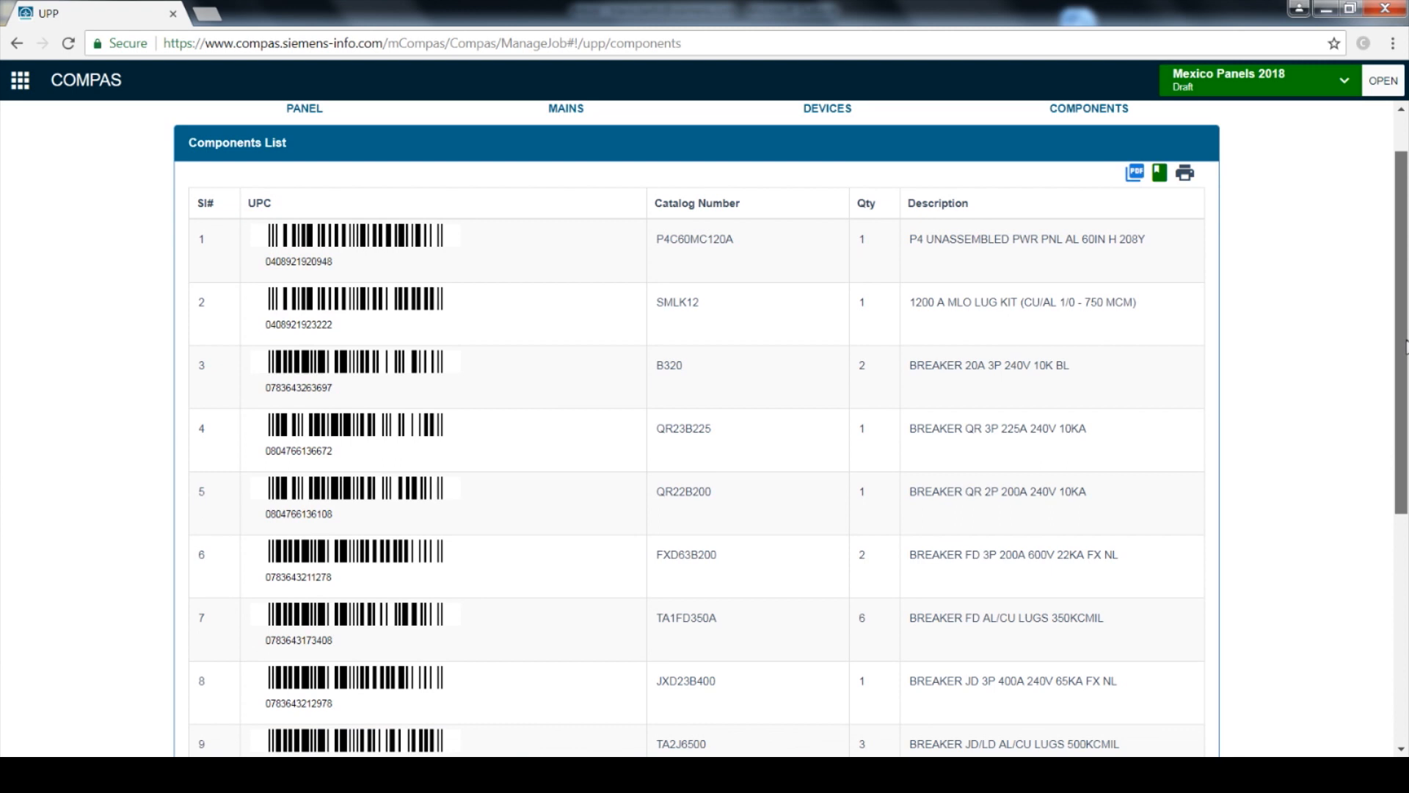
scroll(down, 3)
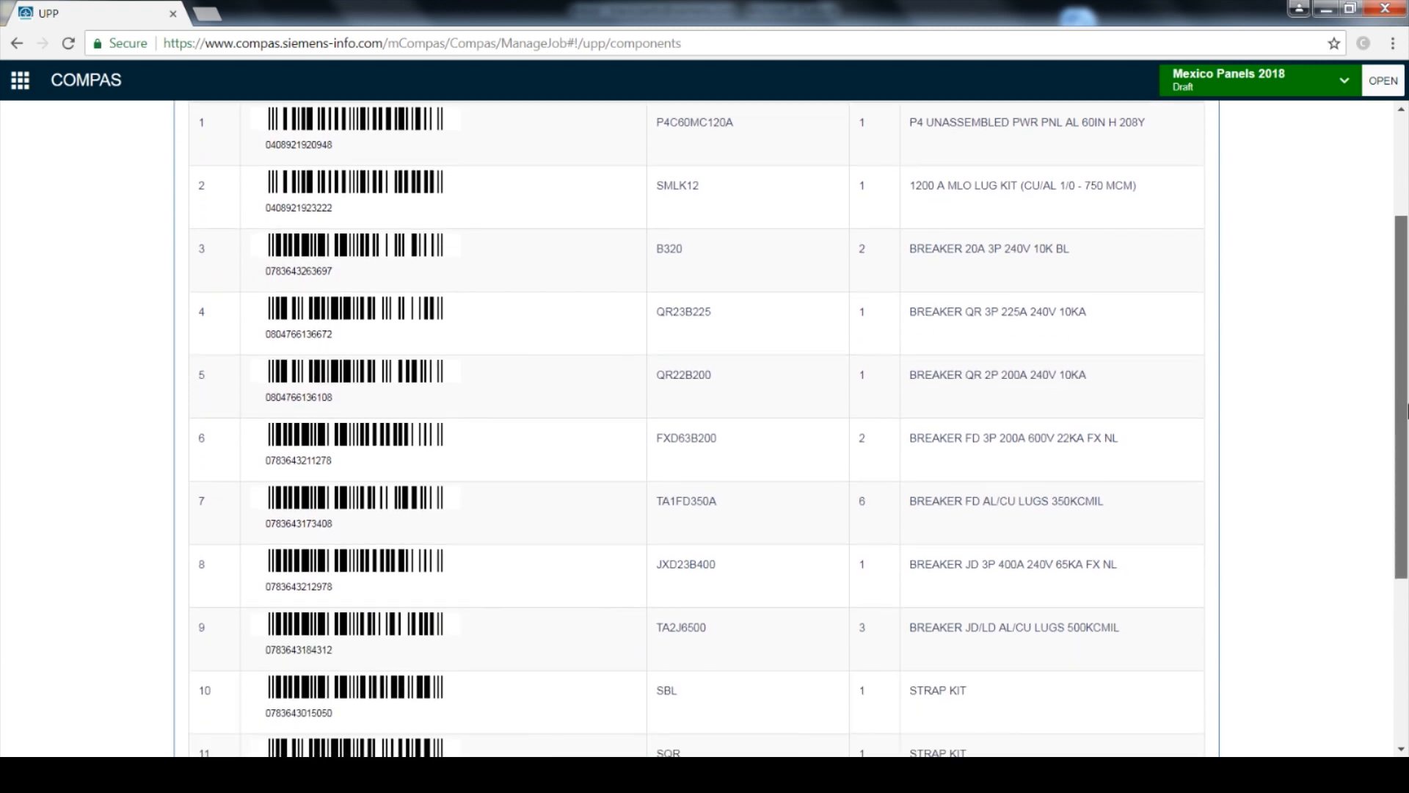
scroll(down, 3)
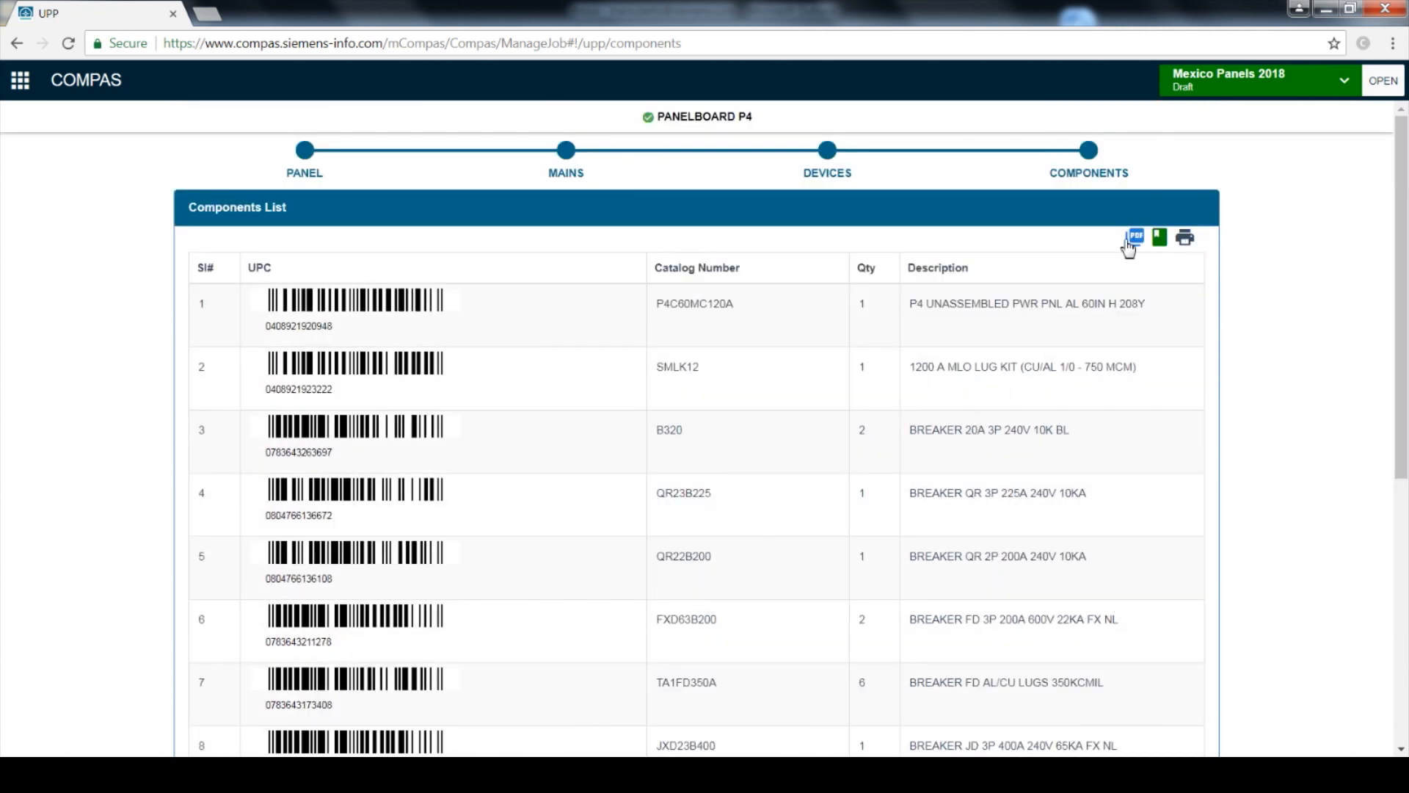
mouse_move(1133, 237)
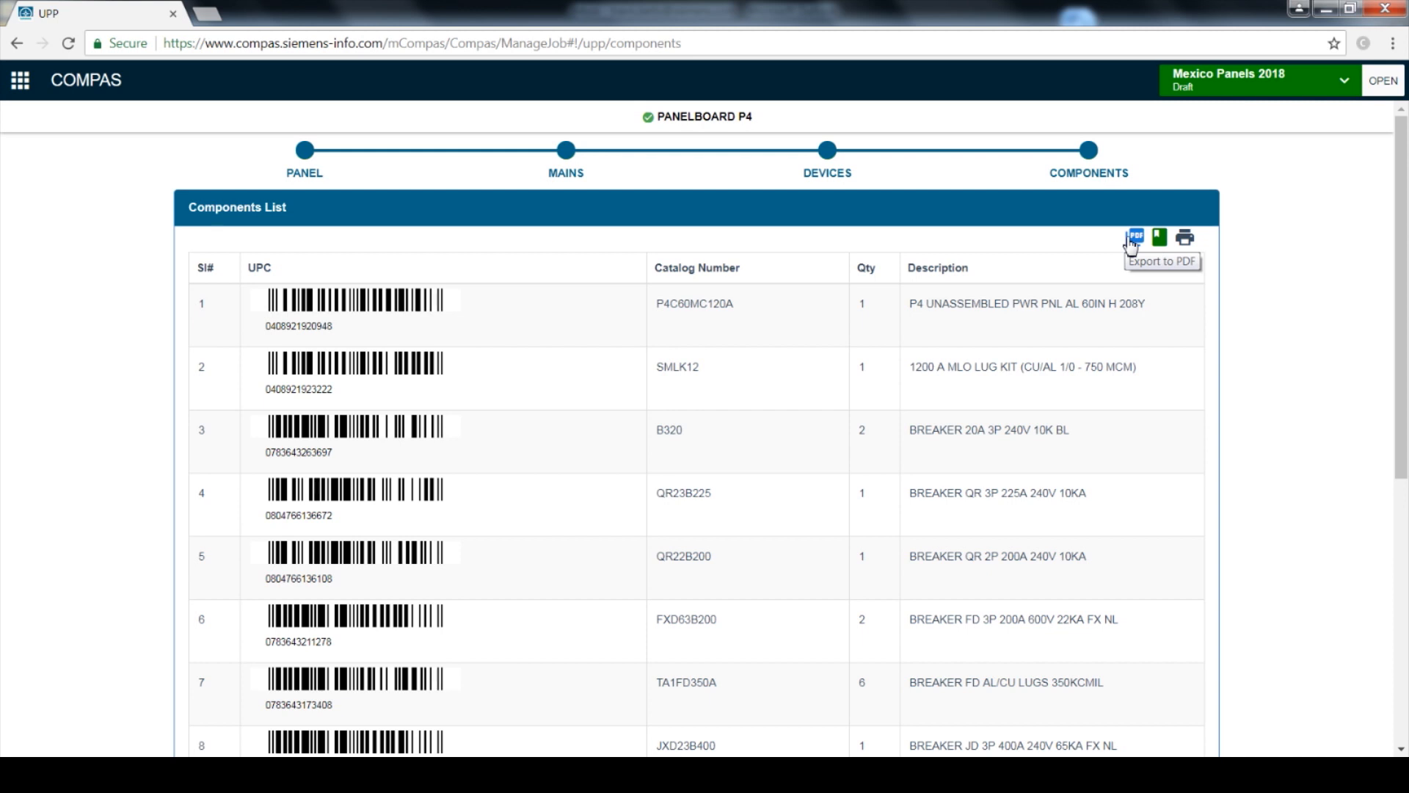